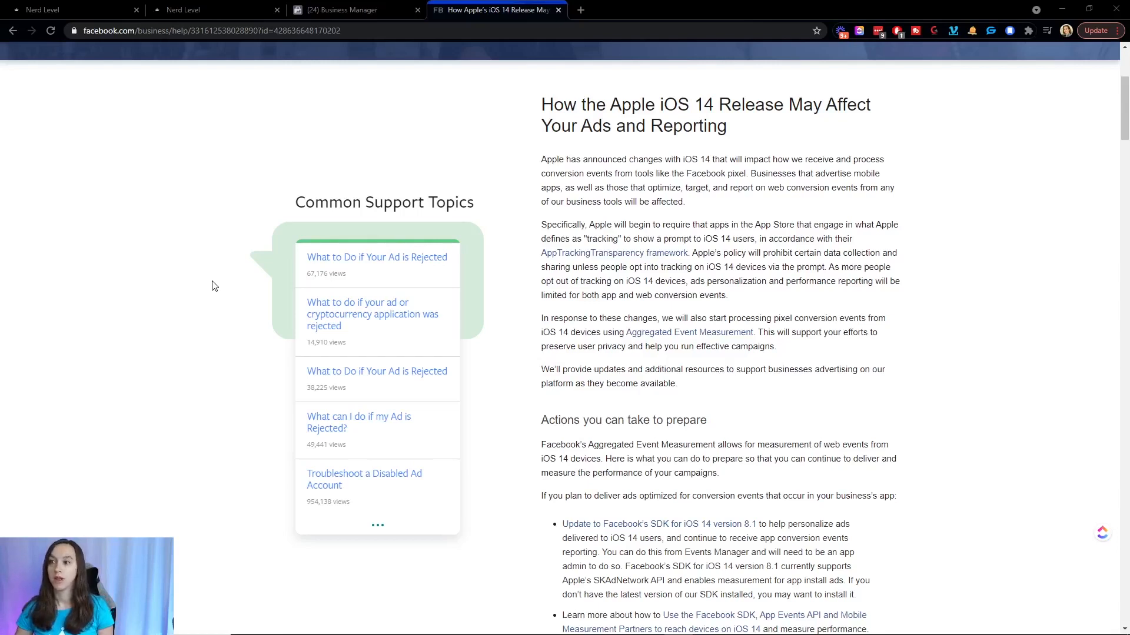
pyautogui.moveTo(132, 250)
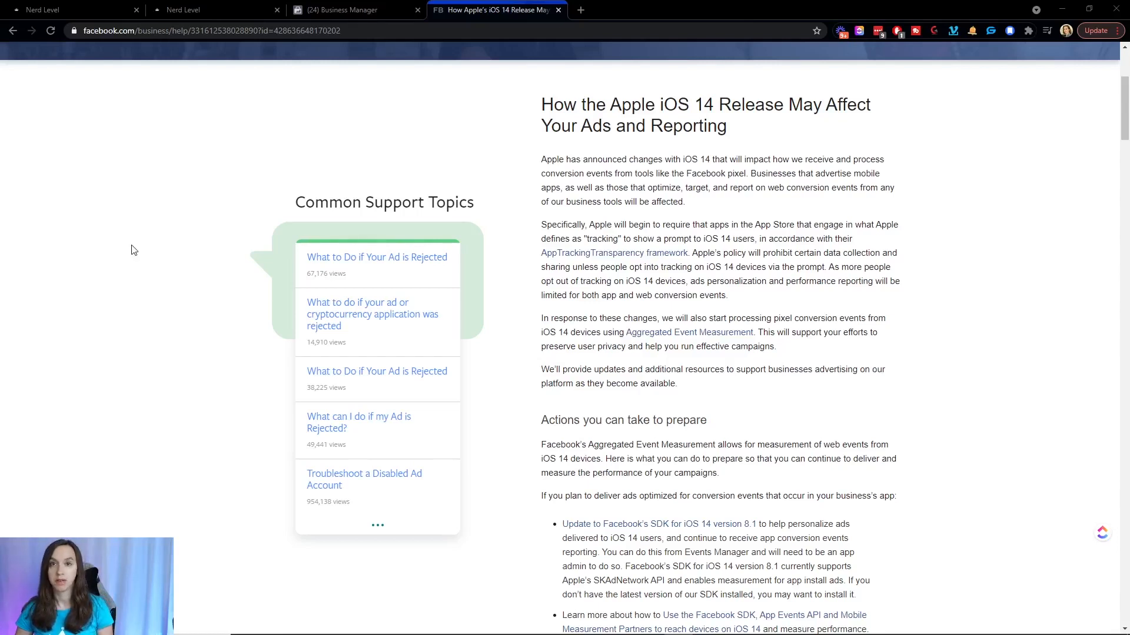
pyautogui.moveTo(126, 237)
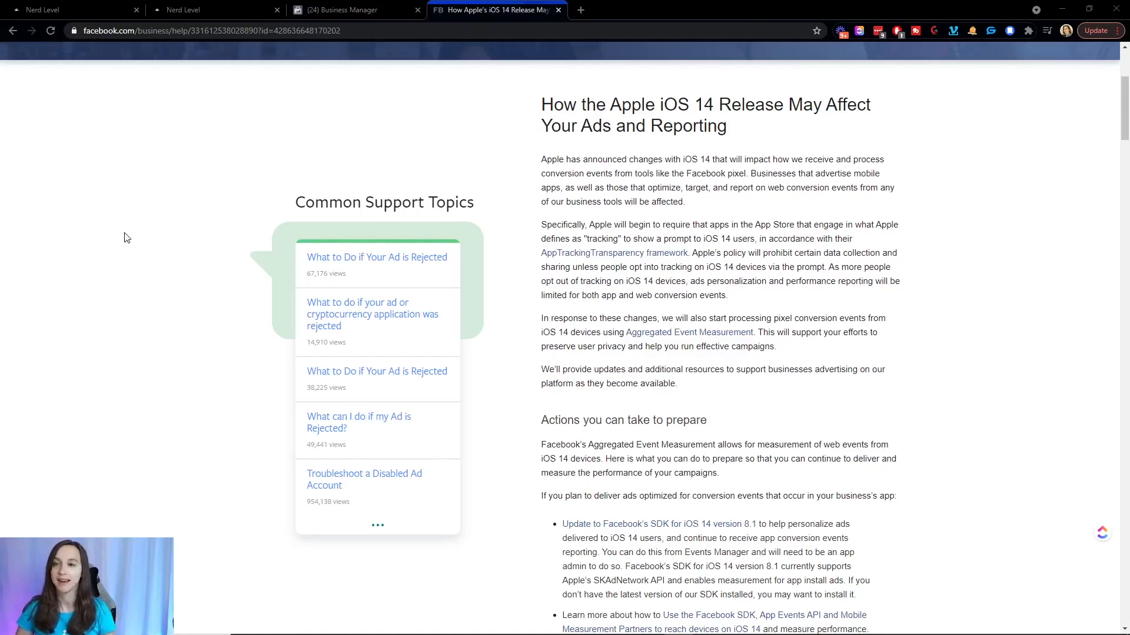
pyautogui.moveTo(99, 179)
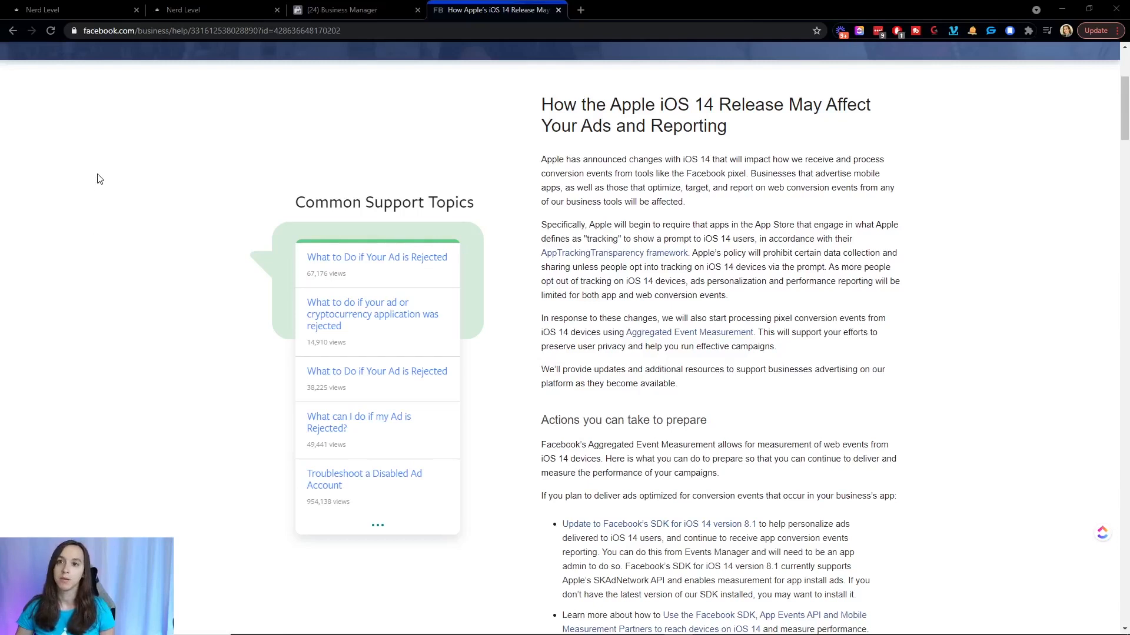
pyautogui.moveTo(72, 9)
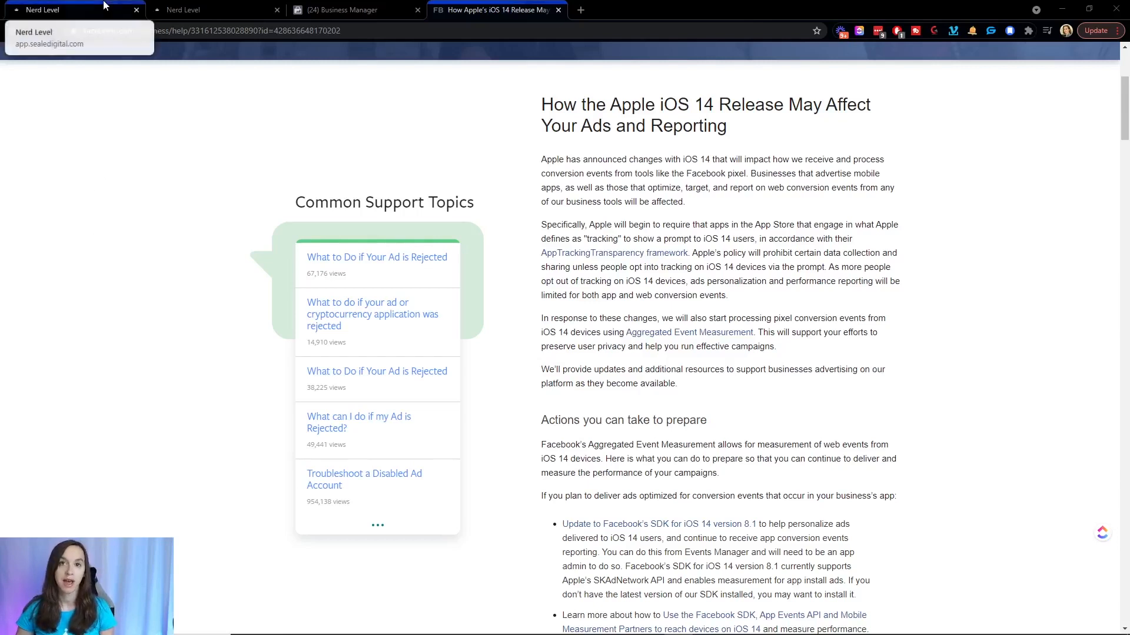
# Switch to the HighLevel browser tab showing the empty Workflows page
pyautogui.click(41, 9)
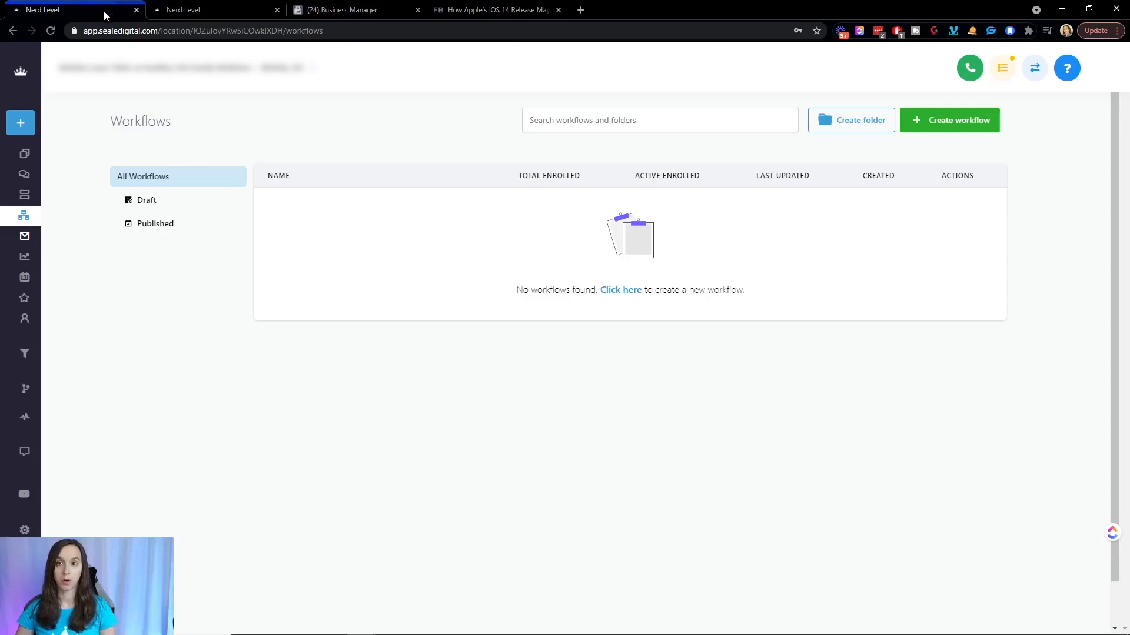
pyautogui.moveTo(24, 216)
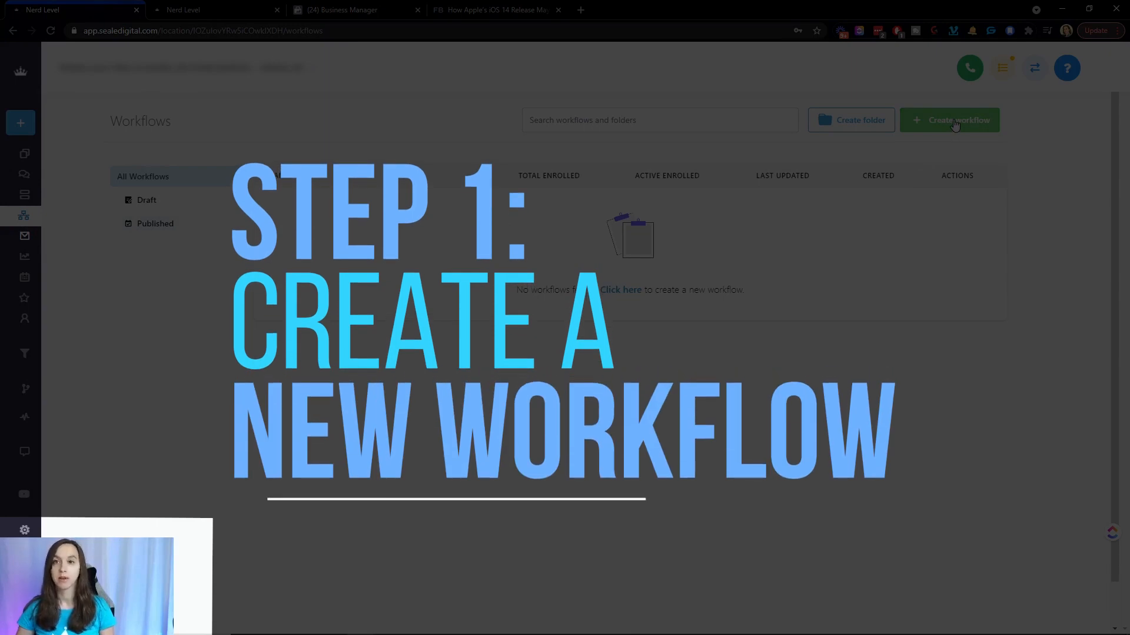
pyautogui.moveTo(880, 178)
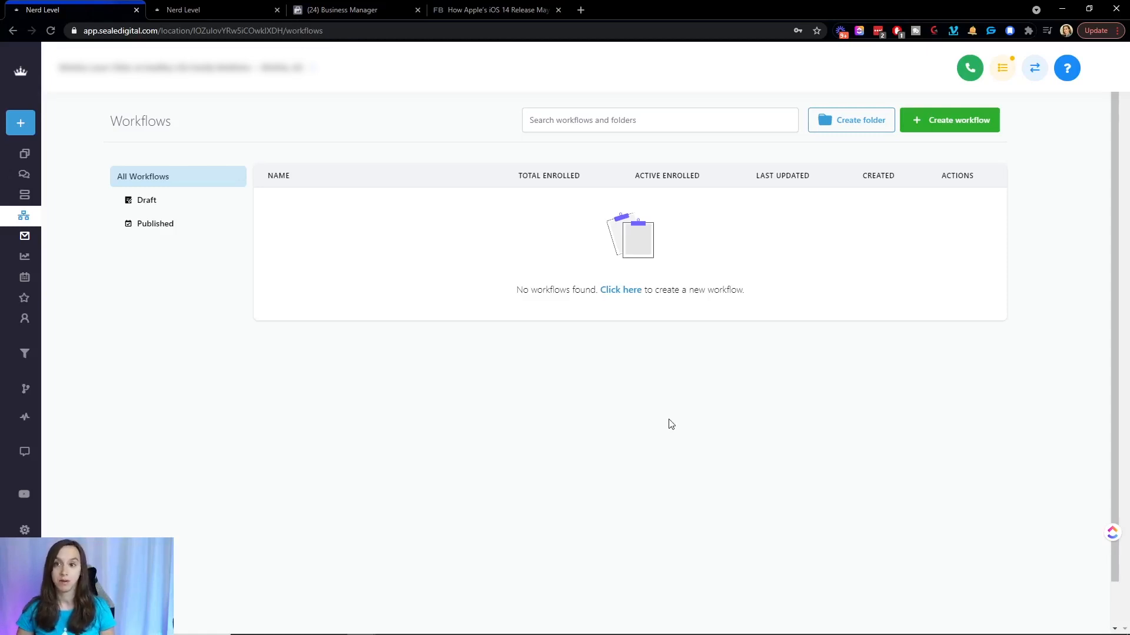
pyautogui.moveTo(668, 416)
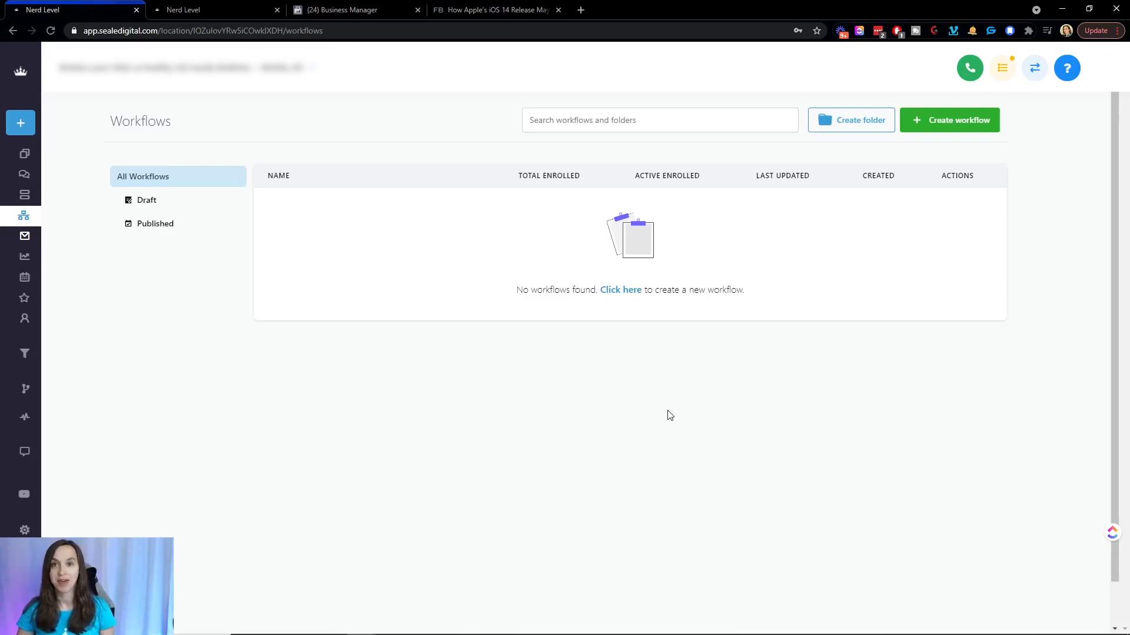
pyautogui.moveTo(650, 379)
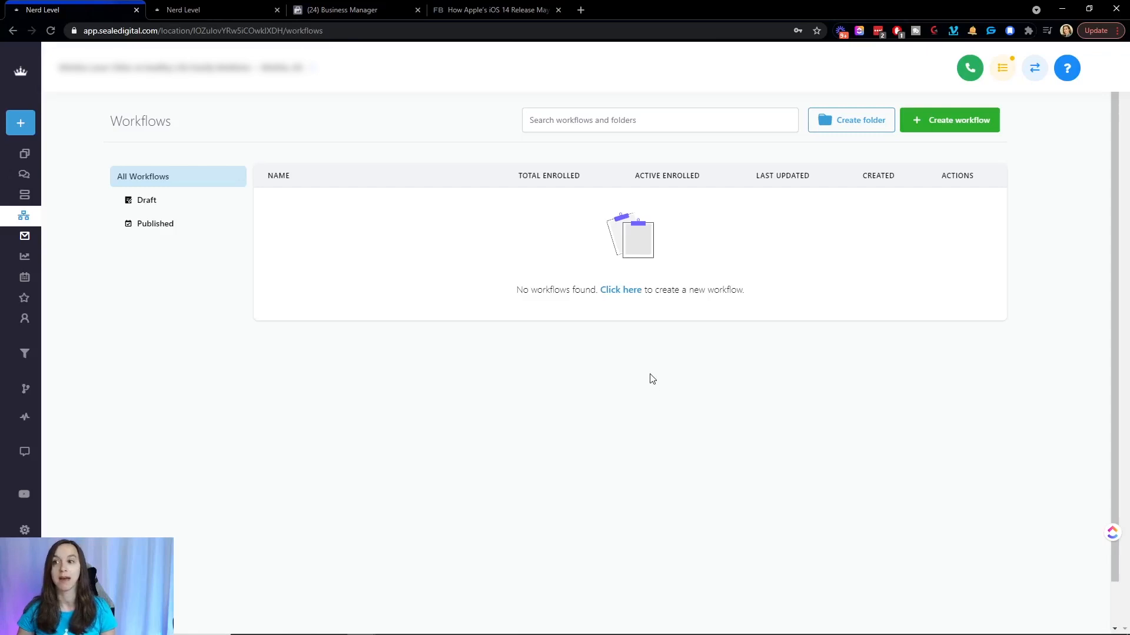
pyautogui.moveTo(636, 360)
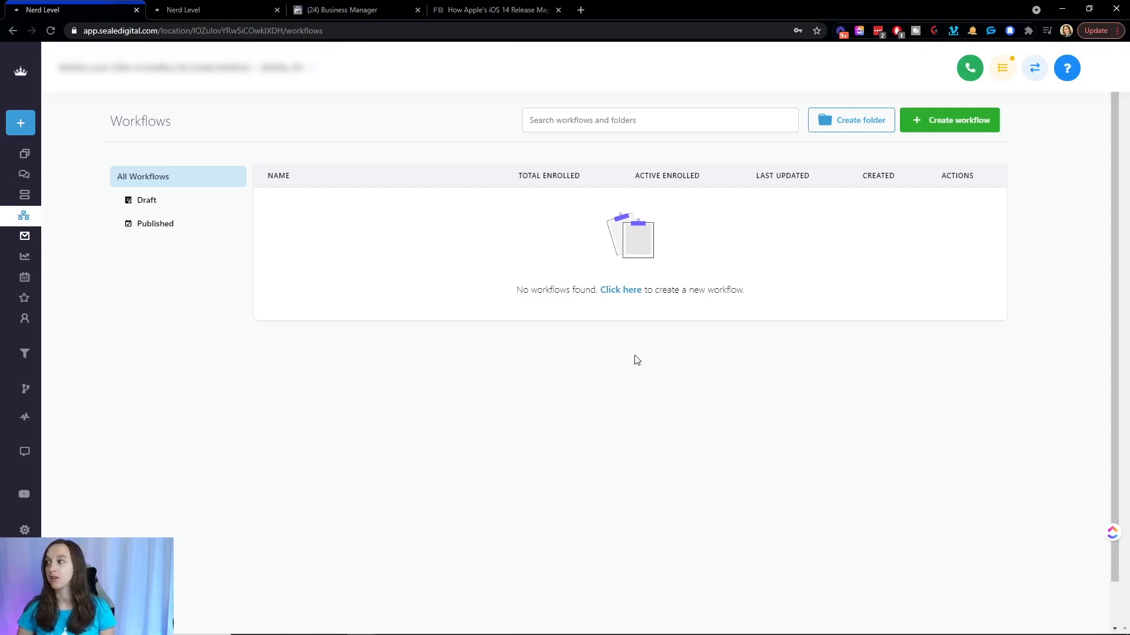
pyautogui.moveTo(622, 289)
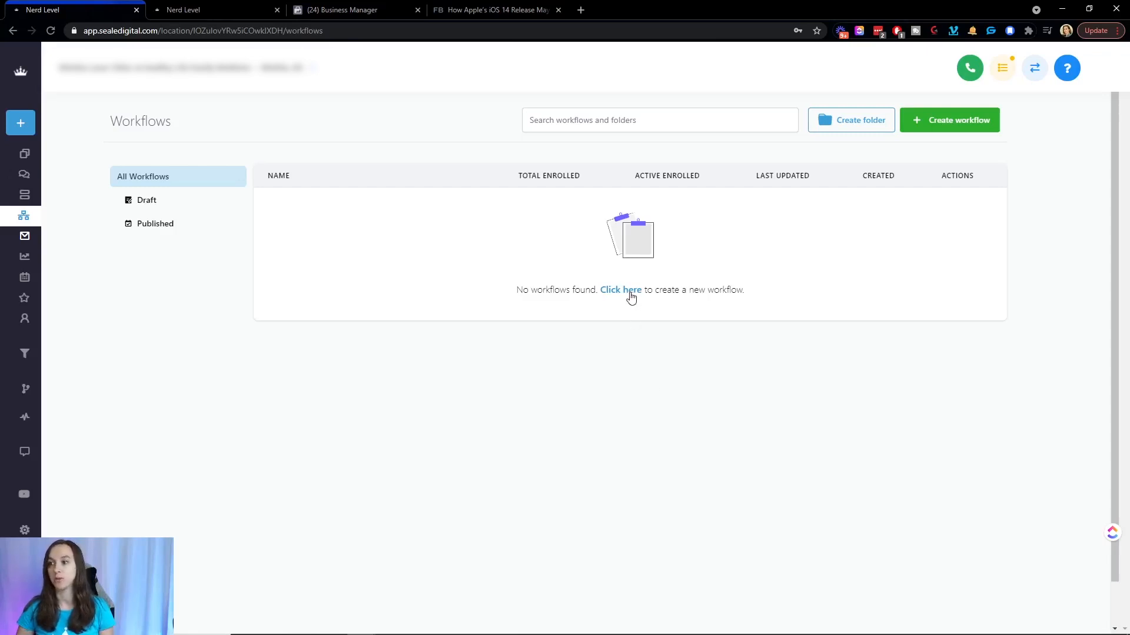
# Create a new workflow with a Facebook 'Lead Form Submitted' trigger
pyautogui.click(620, 289)
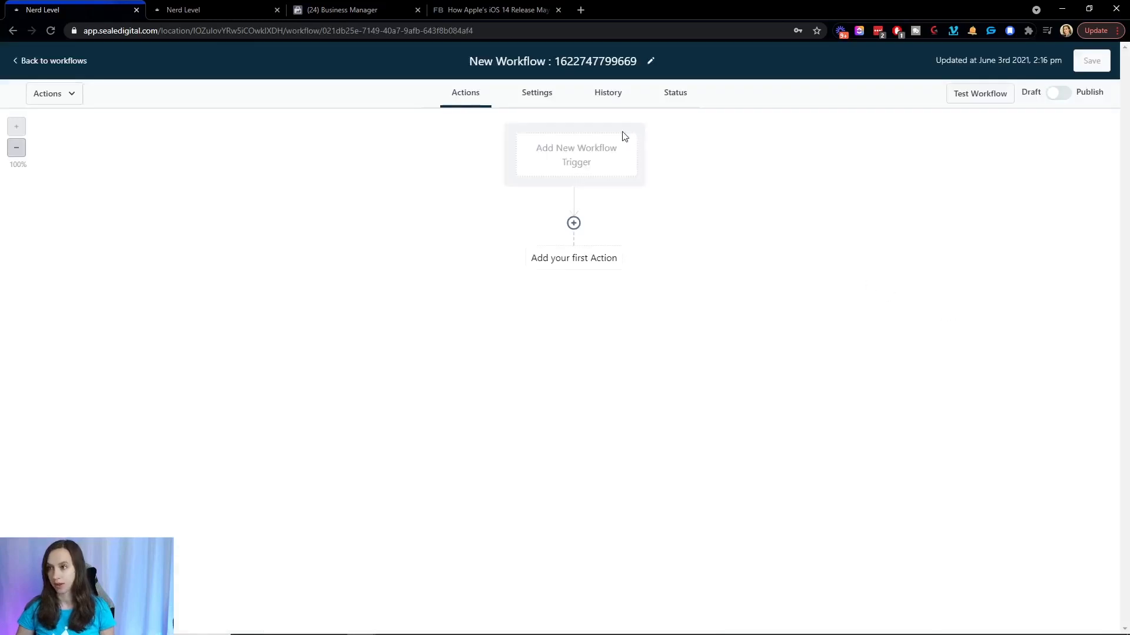
pyautogui.click(576, 154)
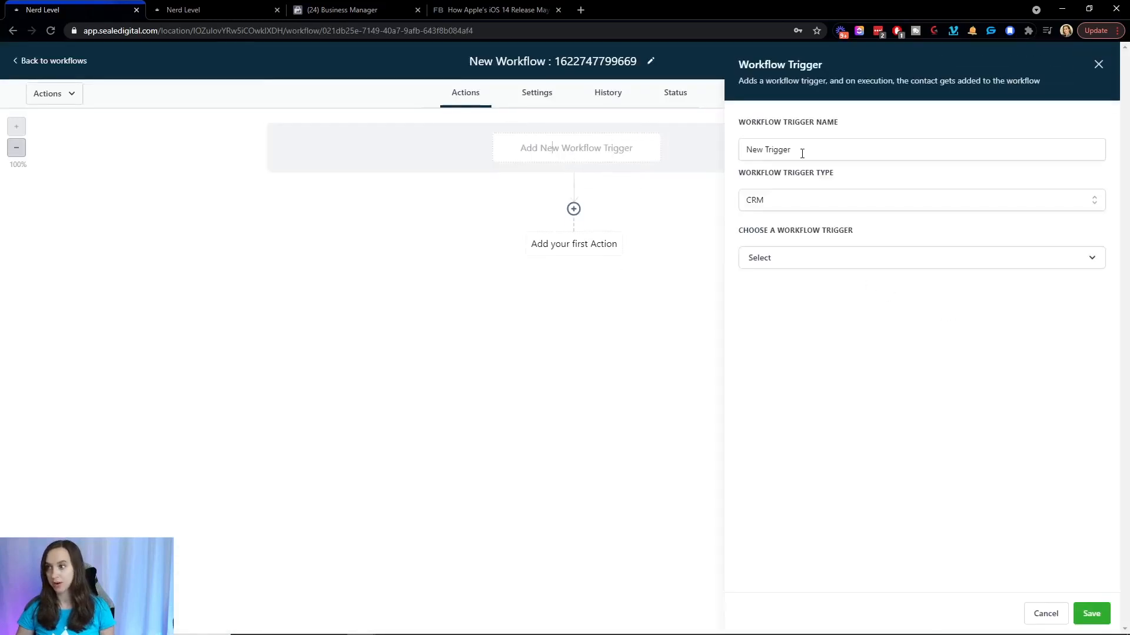
pyautogui.click(918, 200)
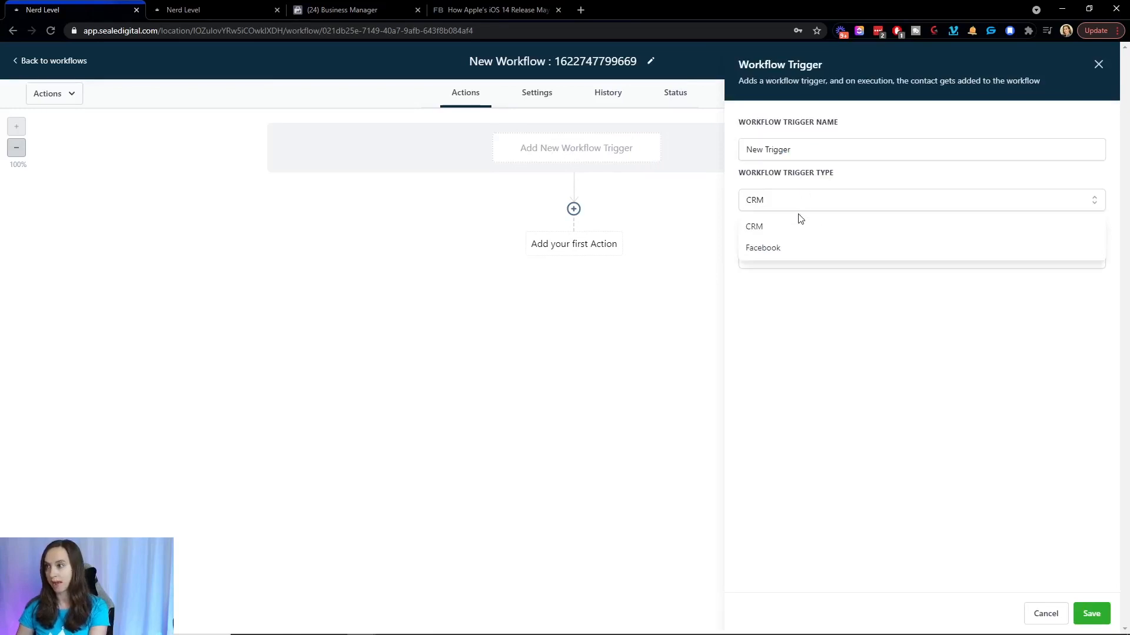
pyautogui.click(763, 248)
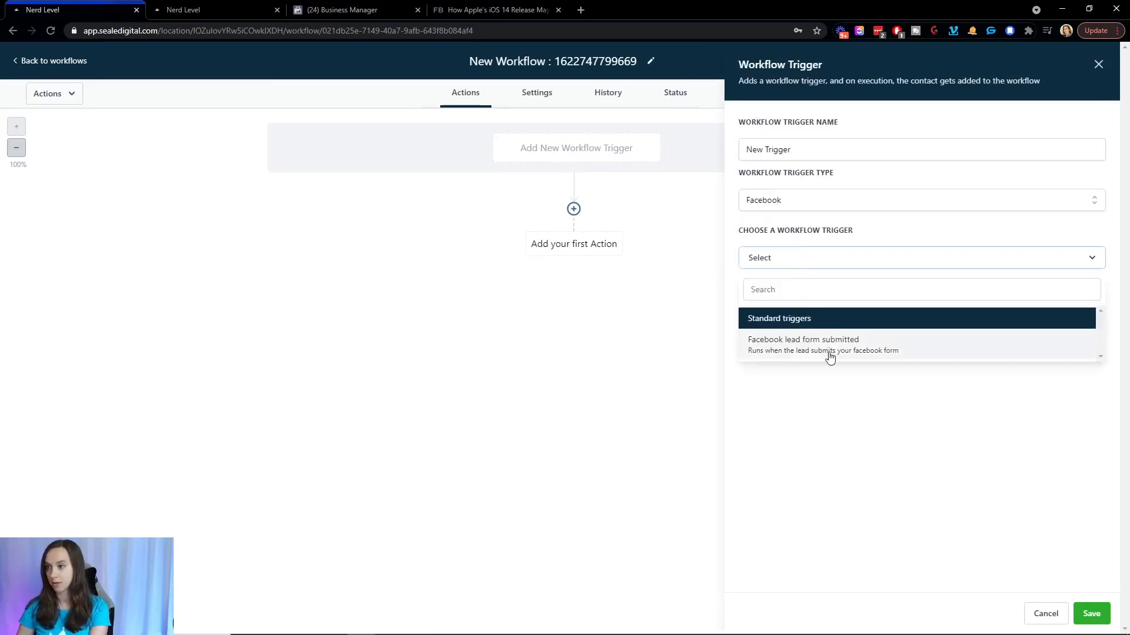
pyautogui.click(803, 339)
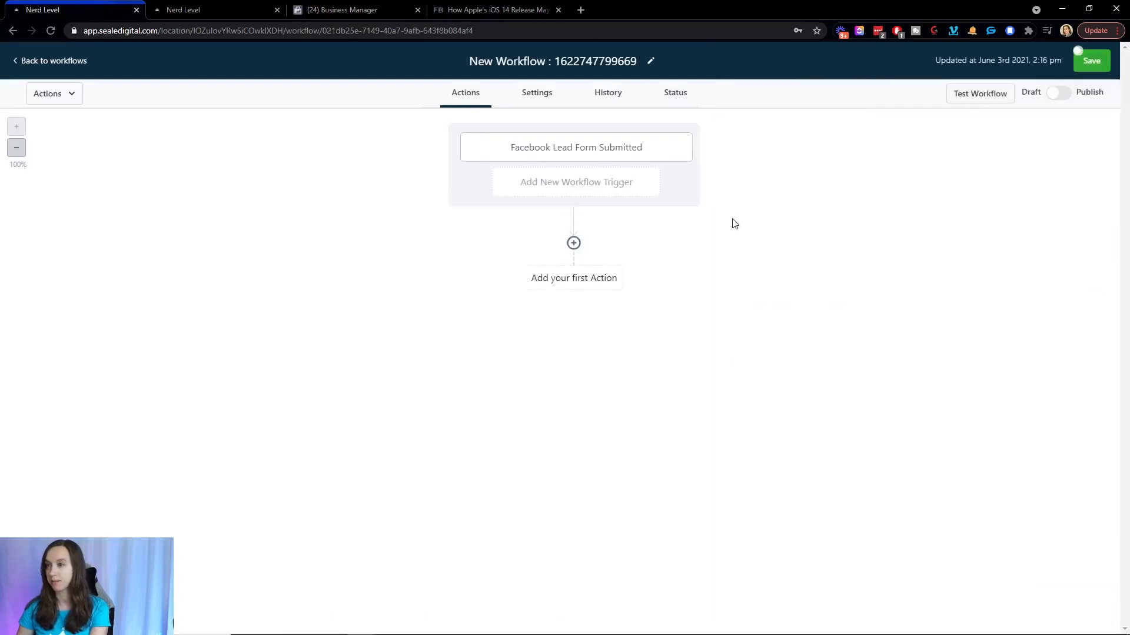
pyautogui.moveTo(574, 278)
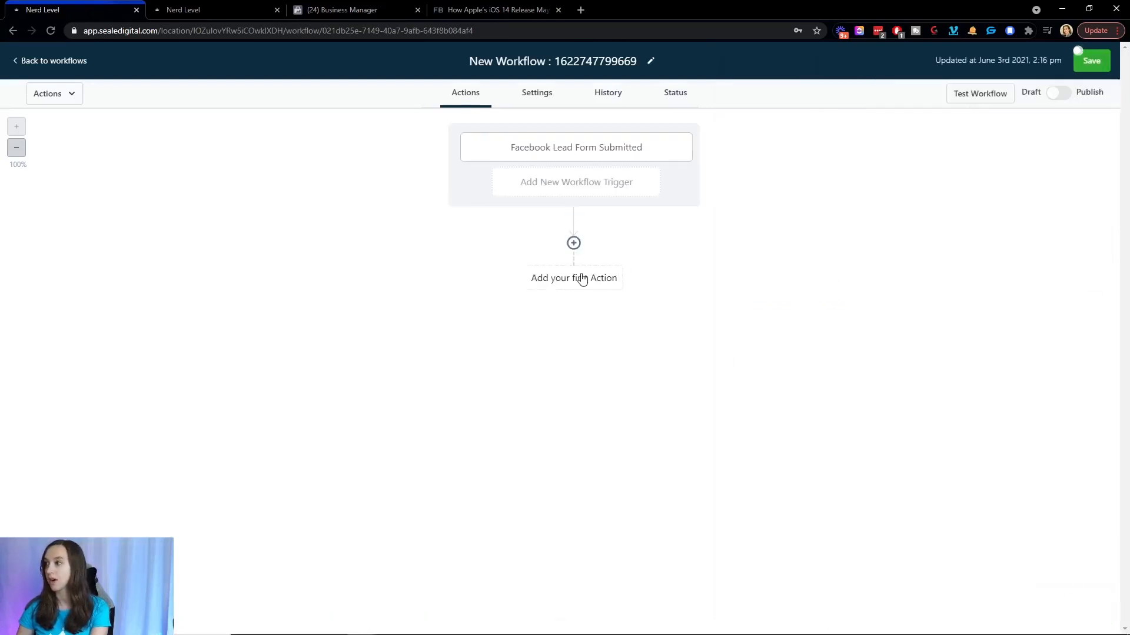
# Add a 'Facebook - Conversion API' action after the trigger, then go to Business Manager
pyautogui.click(574, 243)
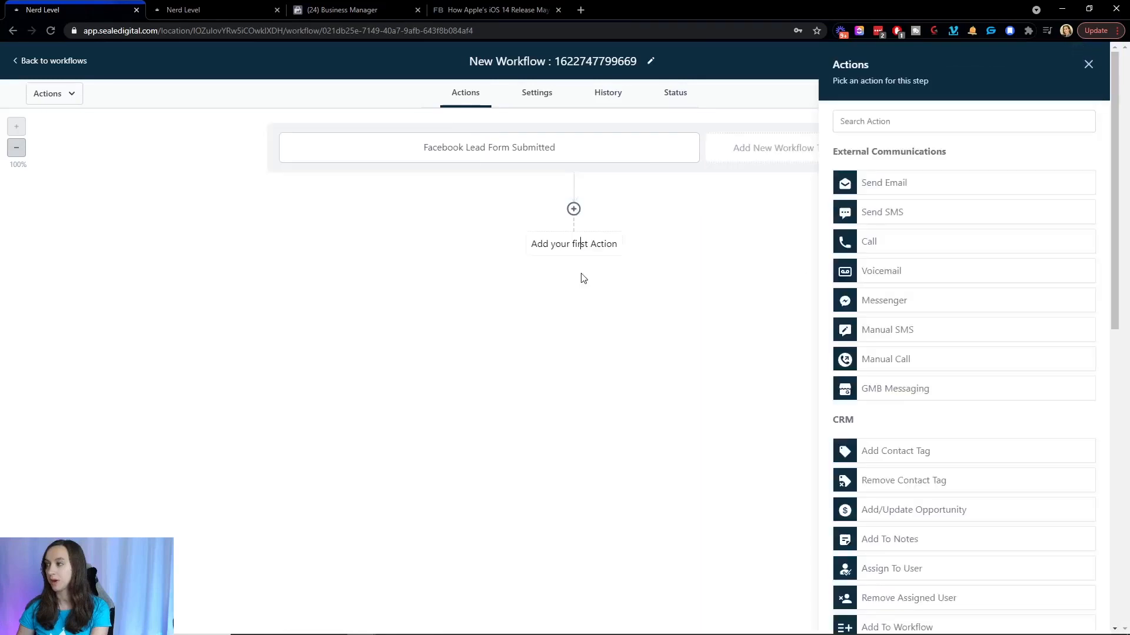
pyautogui.click(963, 121)
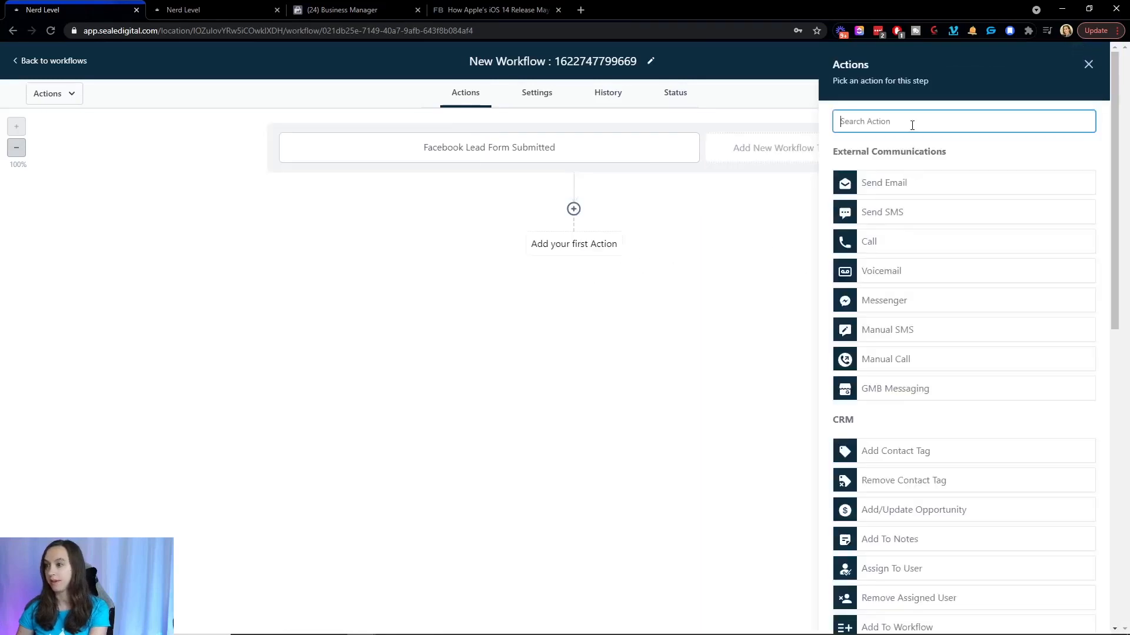
pyautogui.write('fac')
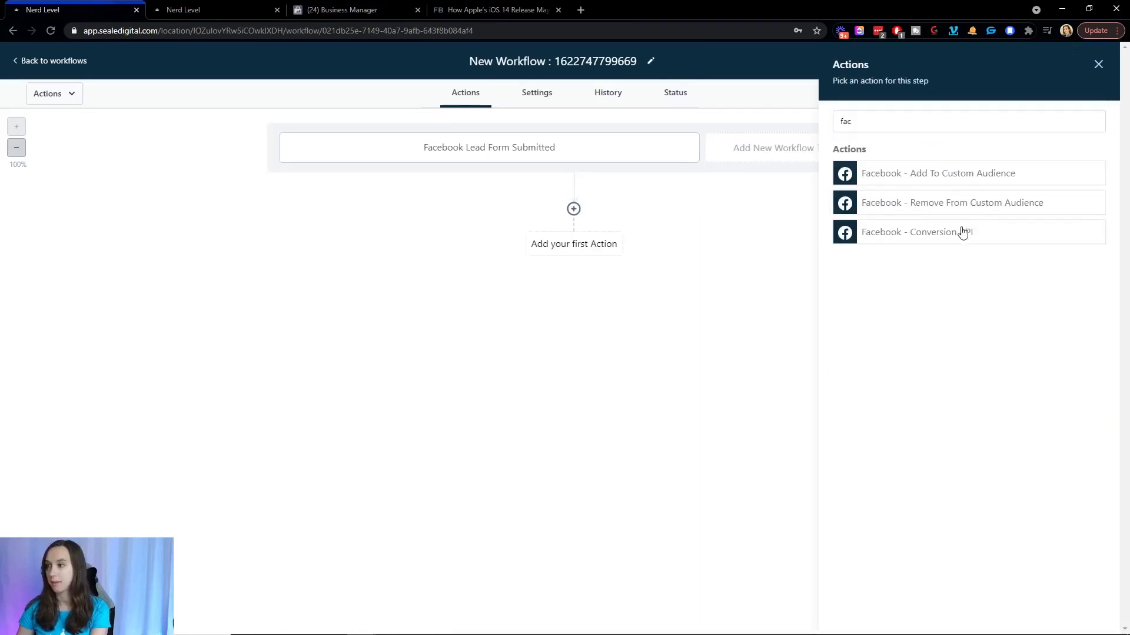
pyautogui.click(917, 231)
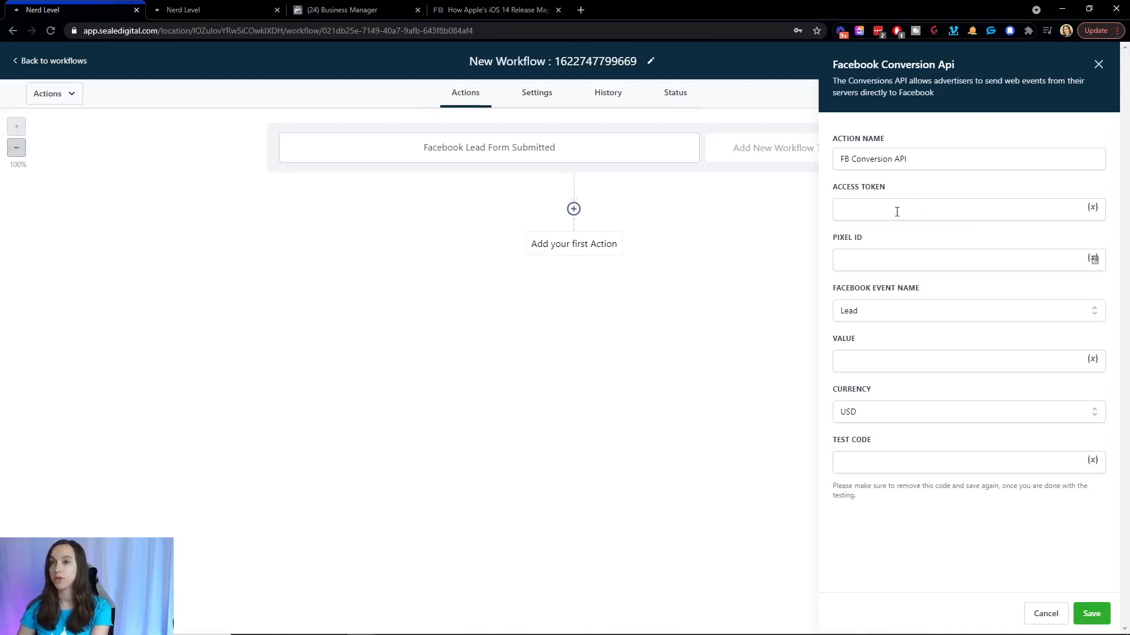
pyautogui.click(352, 9)
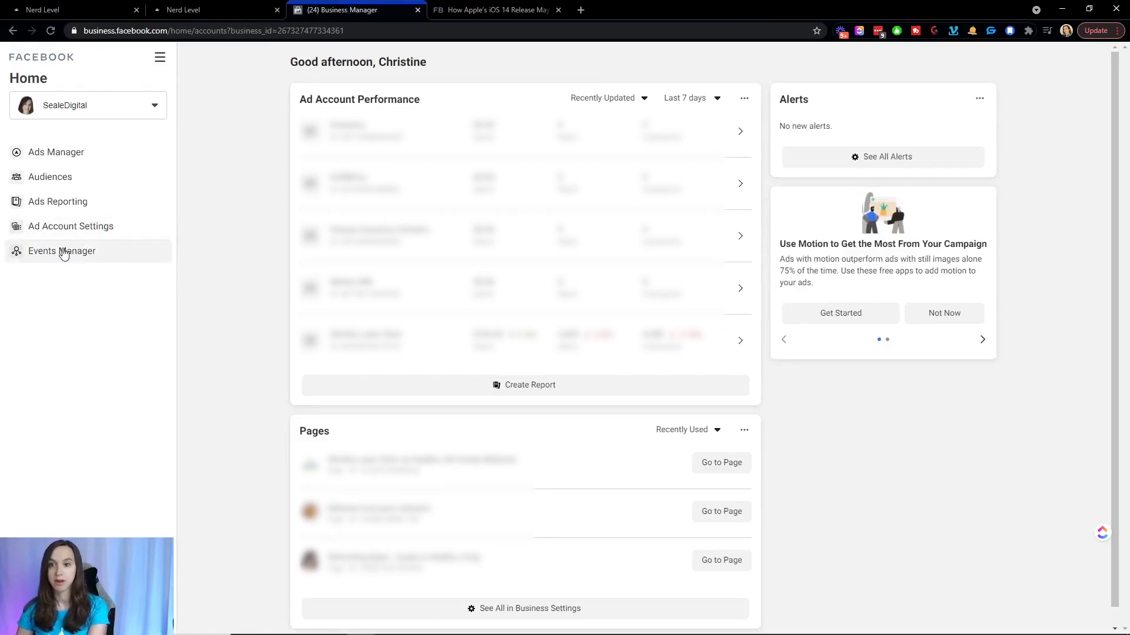
# In Events Manager, open the pixel's Test Events and copy server test code TEST83446
pyautogui.click(61, 251)
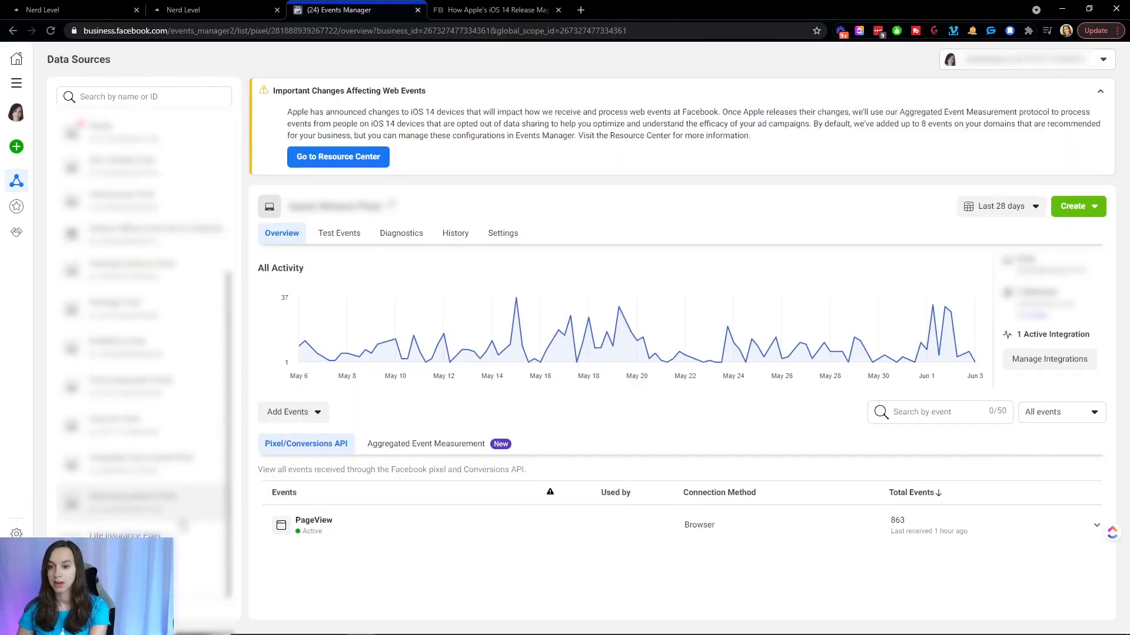
pyautogui.scroll(3)
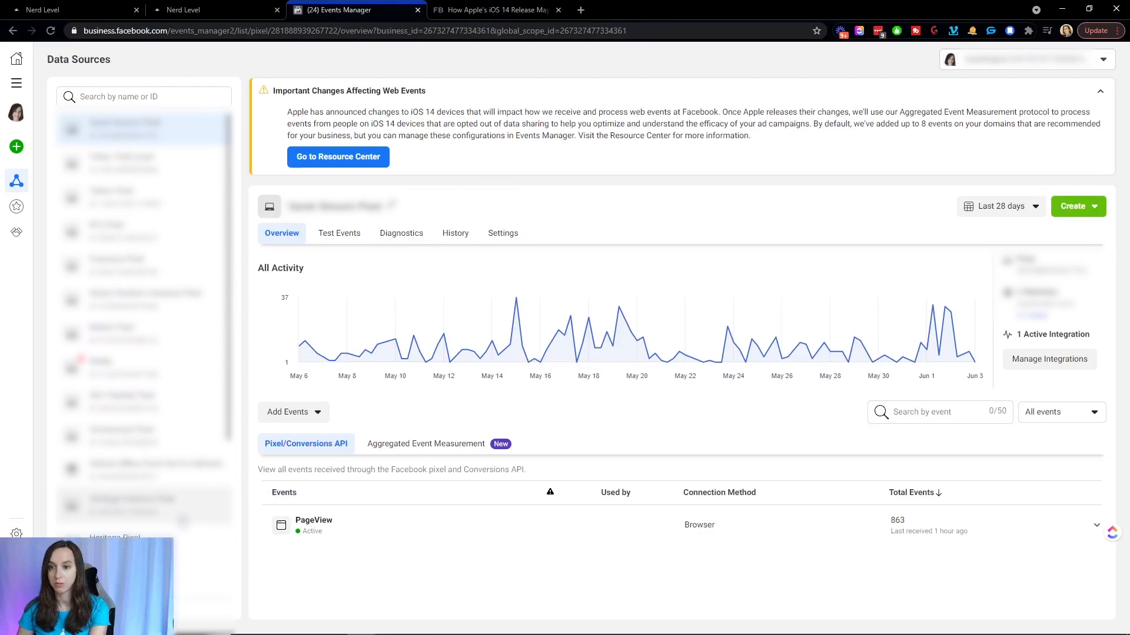
pyautogui.click(122, 231)
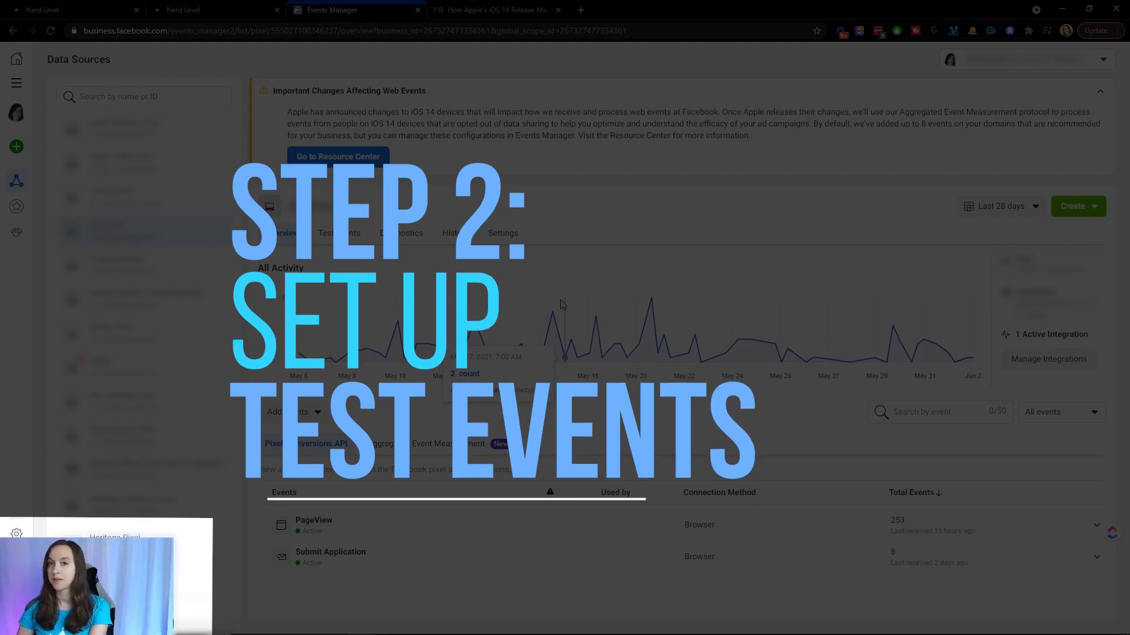
pyautogui.moveTo(553, 311)
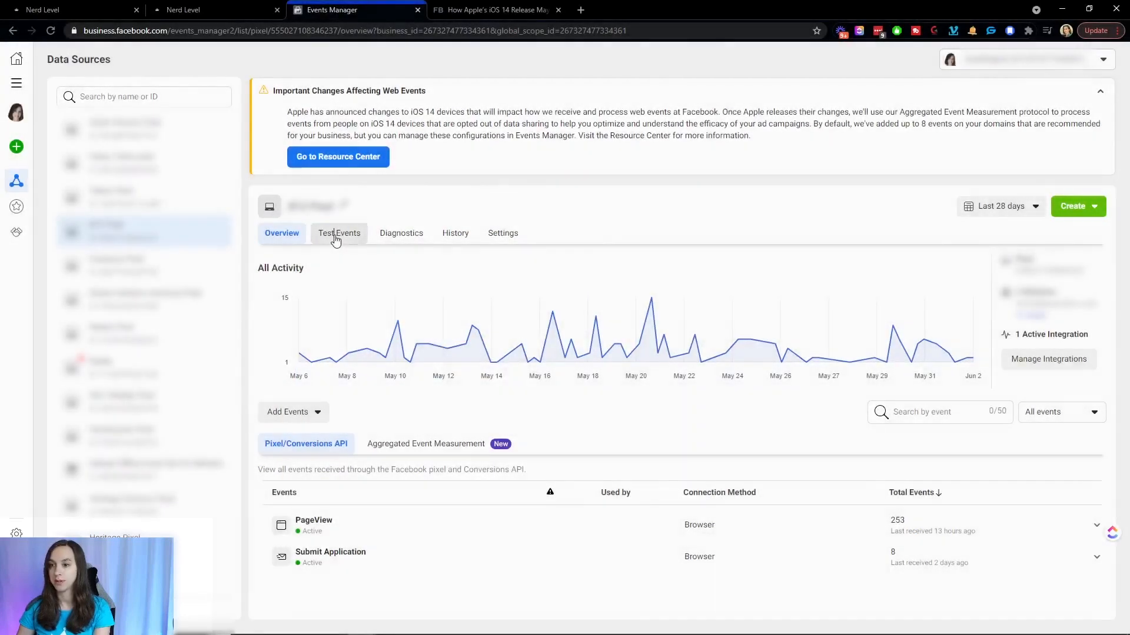
pyautogui.click(339, 233)
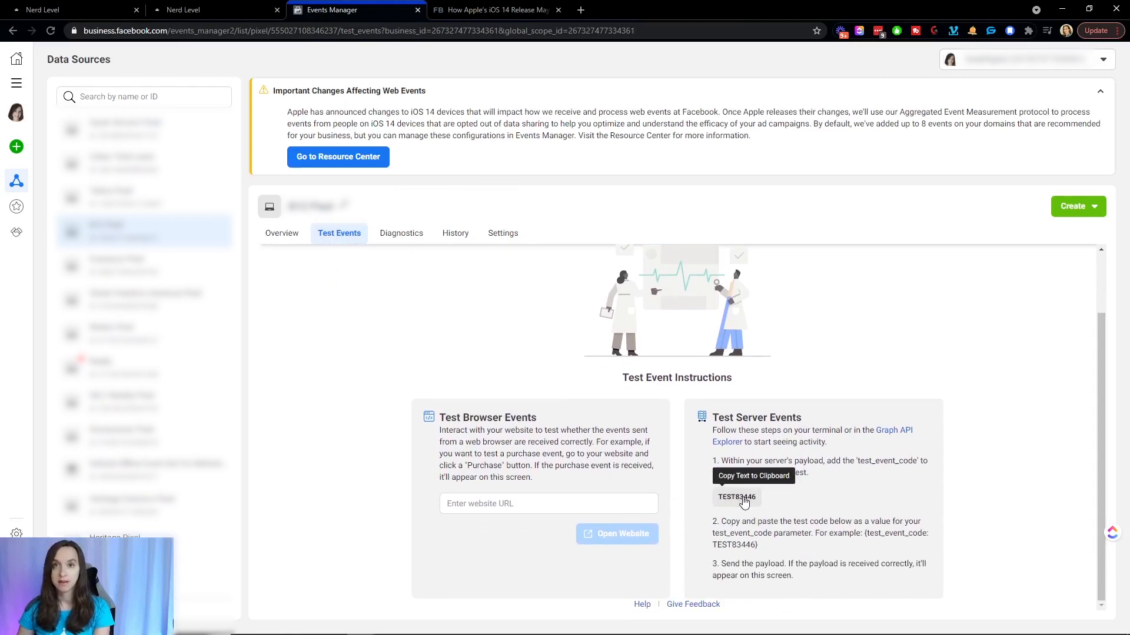
pyautogui.moveTo(430, 302)
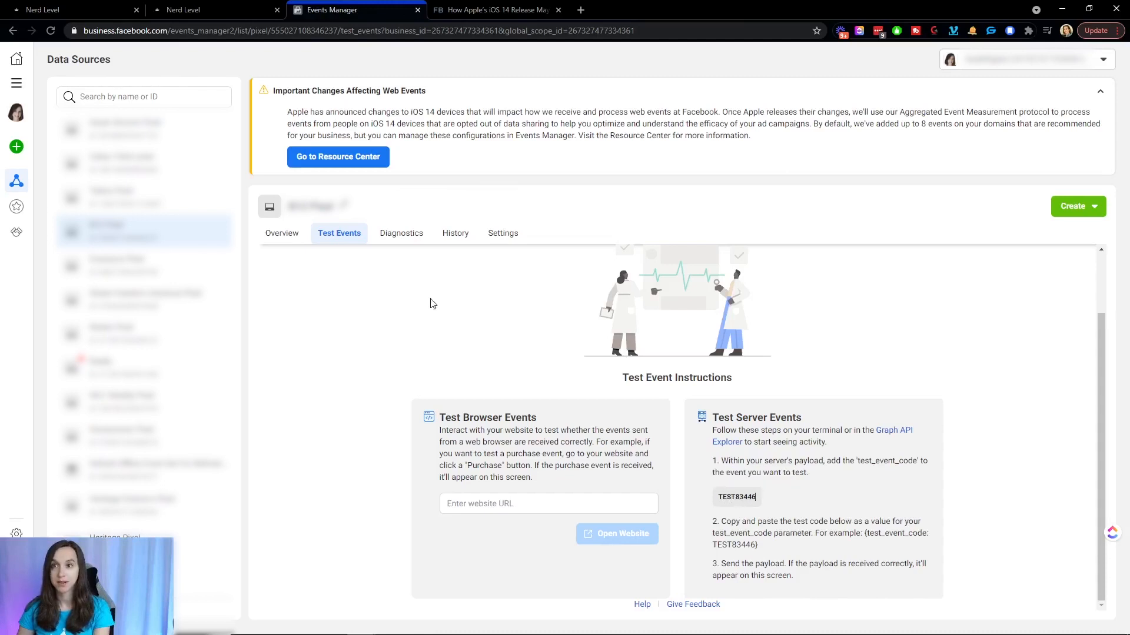
pyautogui.moveTo(559, 450)
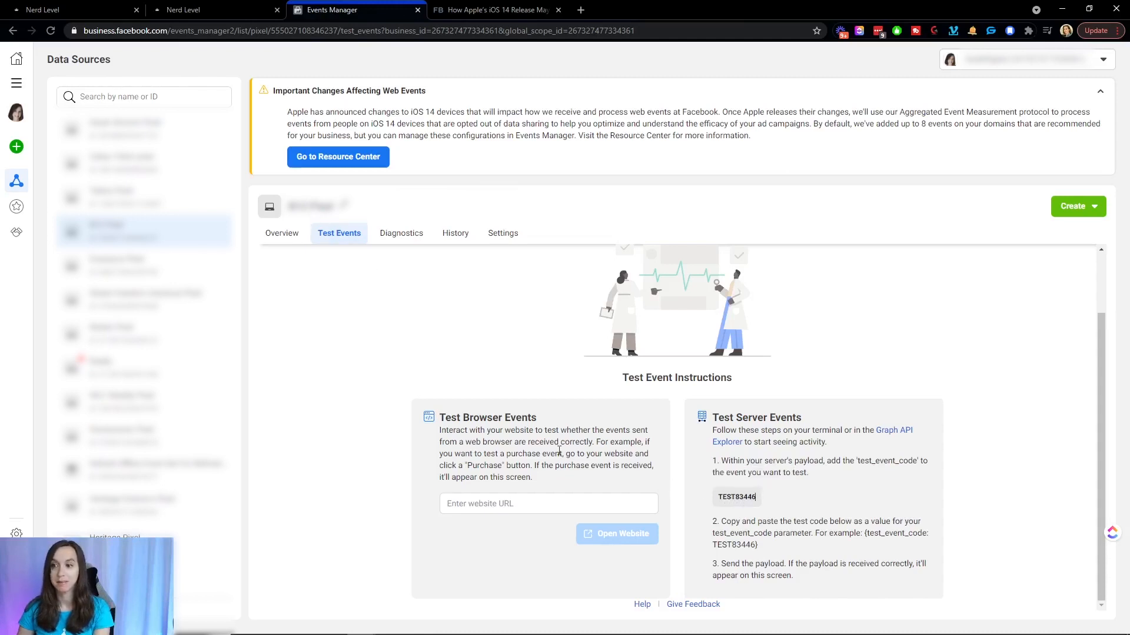
pyautogui.click(72, 9)
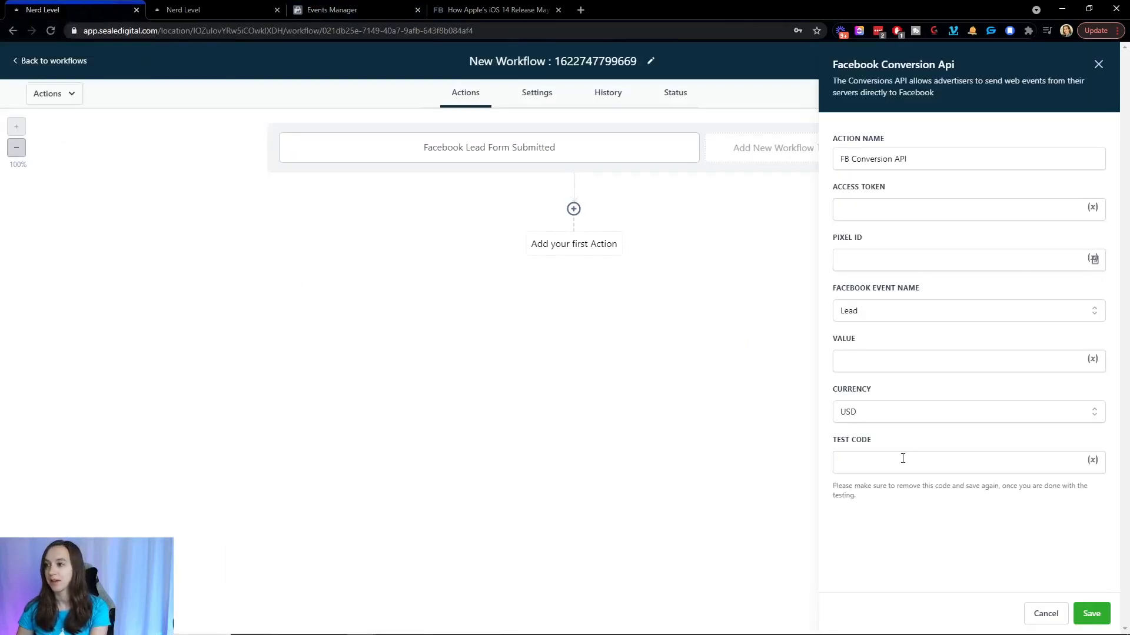
# Enter TEST83446 as the Conversion API action's test code and return to Events Manager
pyautogui.write('TEST83446')
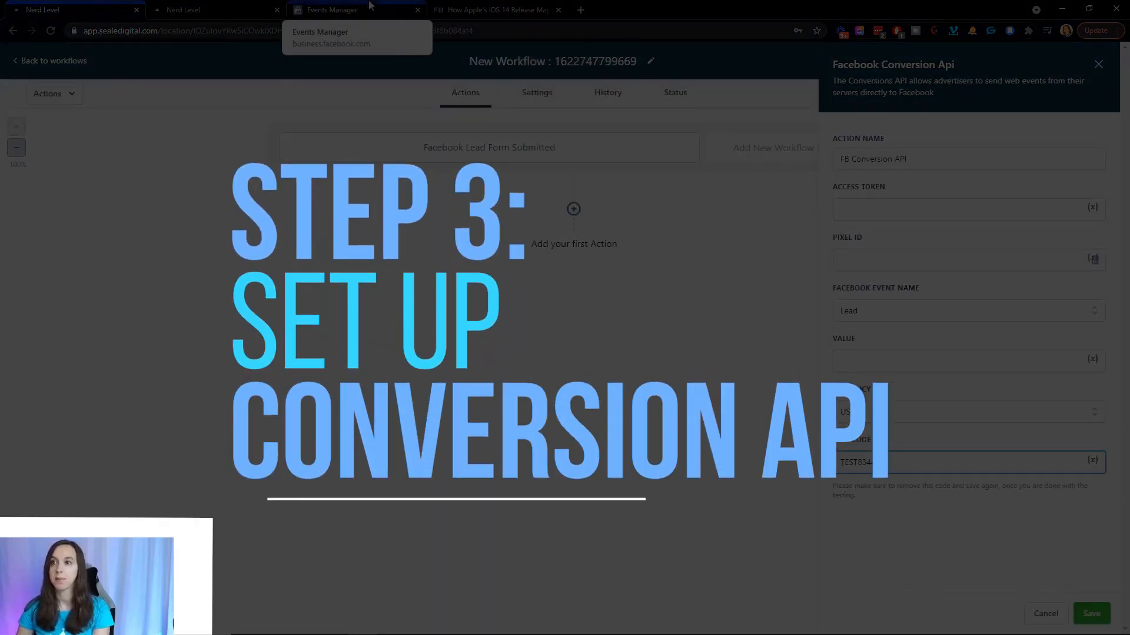
pyautogui.click(334, 9)
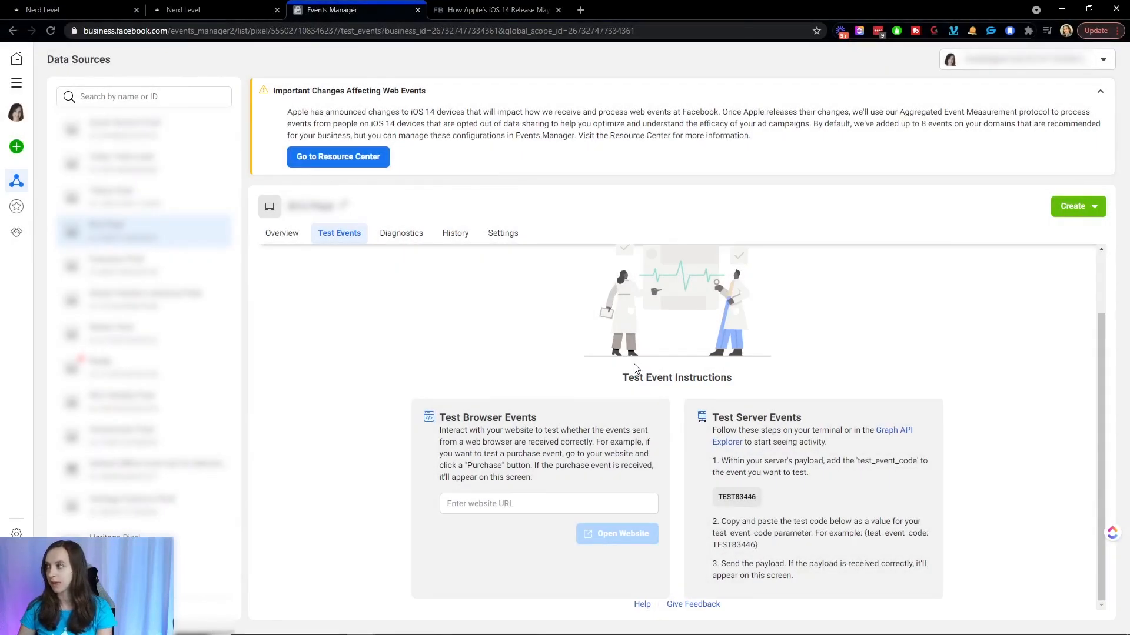
# Generate a Conversions API access token in the pixel's Settings
pyautogui.click(501, 233)
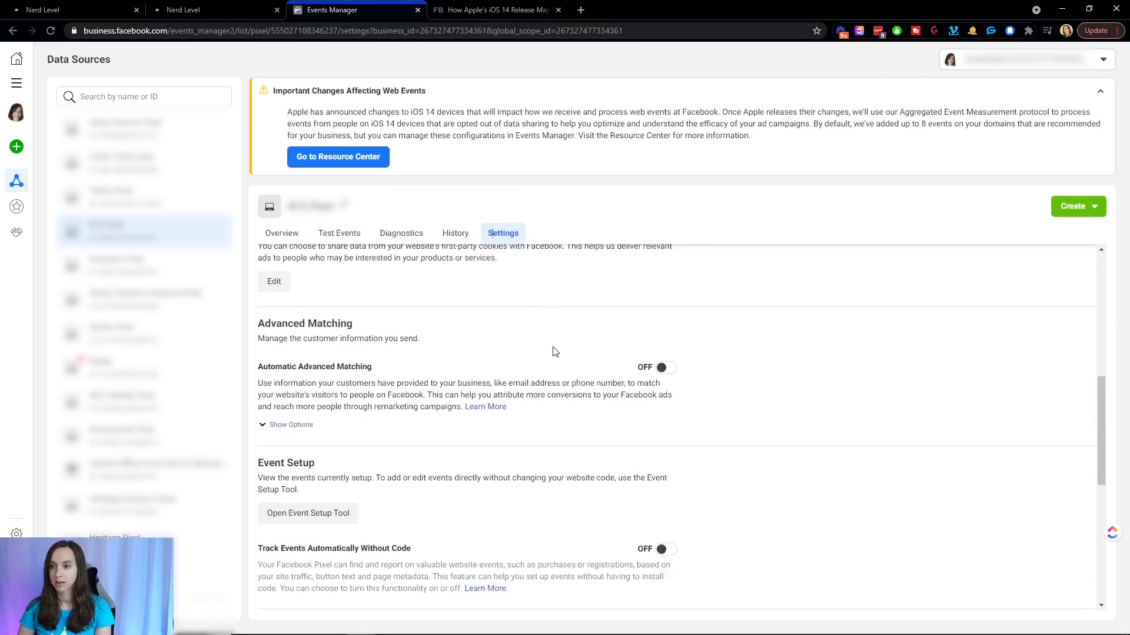
pyautogui.scroll(-3)
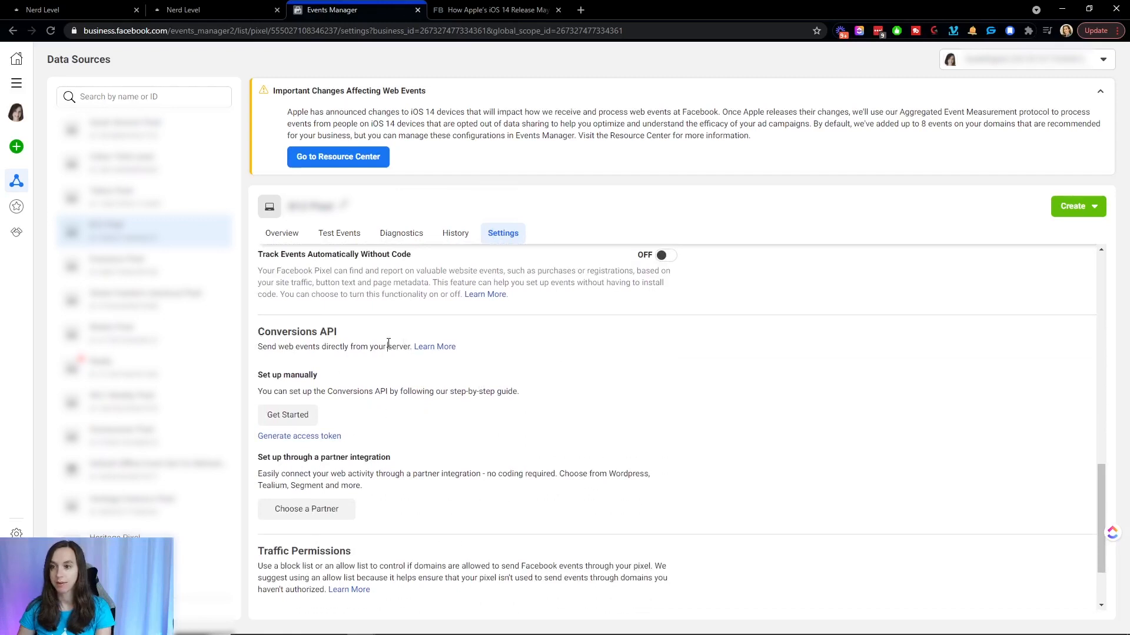
pyautogui.click(299, 436)
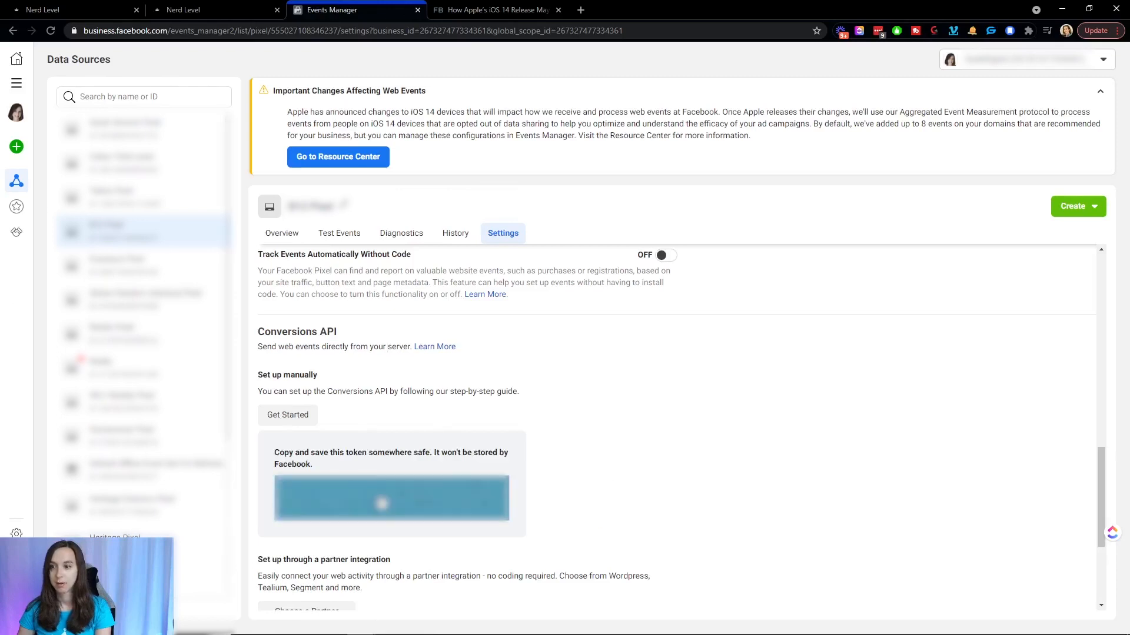
pyautogui.scroll(-3)
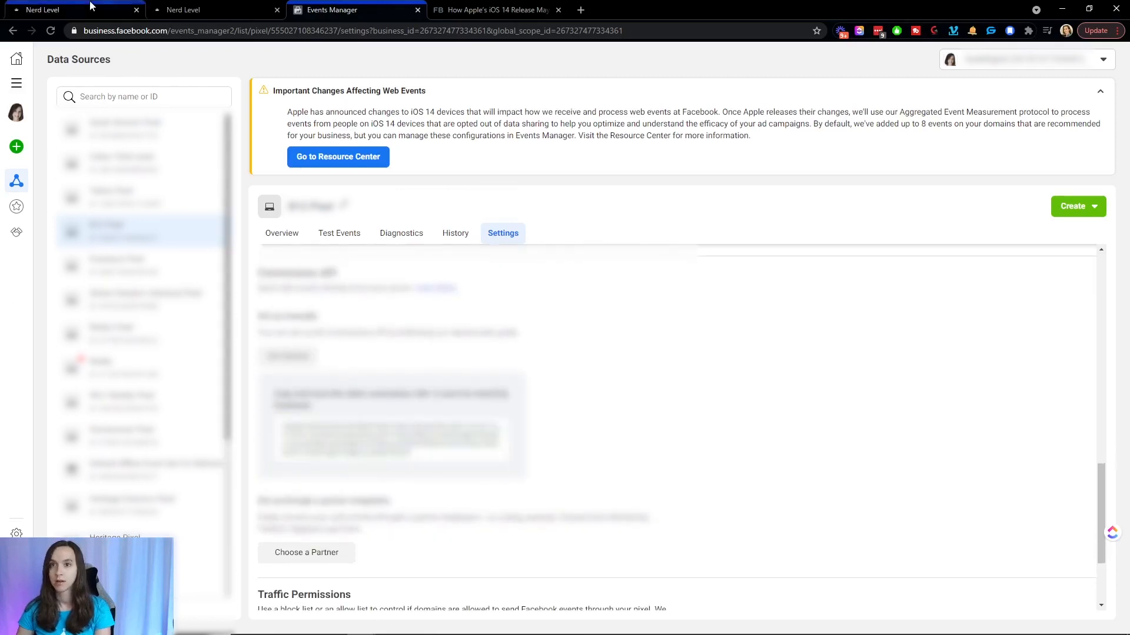
# Return to HighLevel and paste the access token into the Conversion API action
pyautogui.click(72, 9)
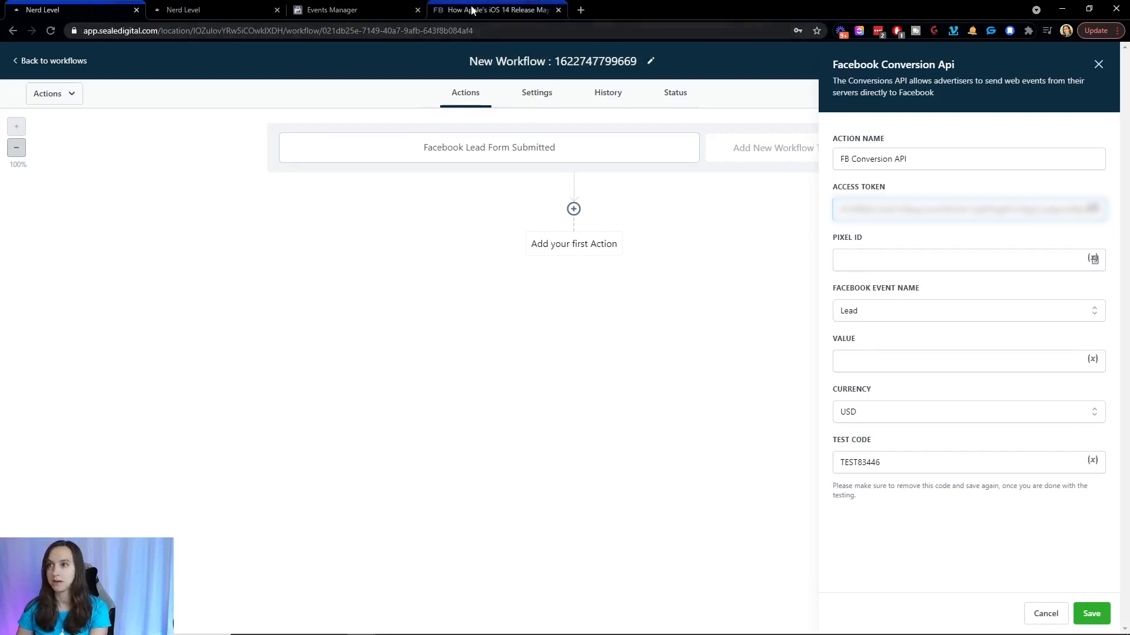
# Copy the pixel ID from Events Manager Settings into HighLevel's Pixel ID field
pyautogui.click(332, 10)
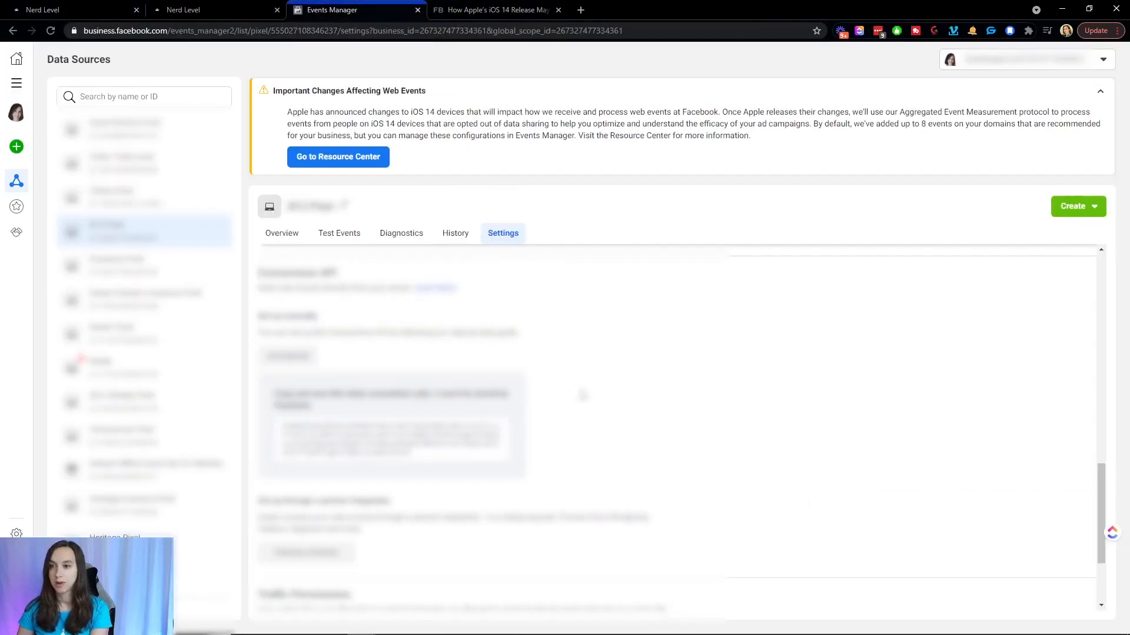
pyautogui.scroll(3)
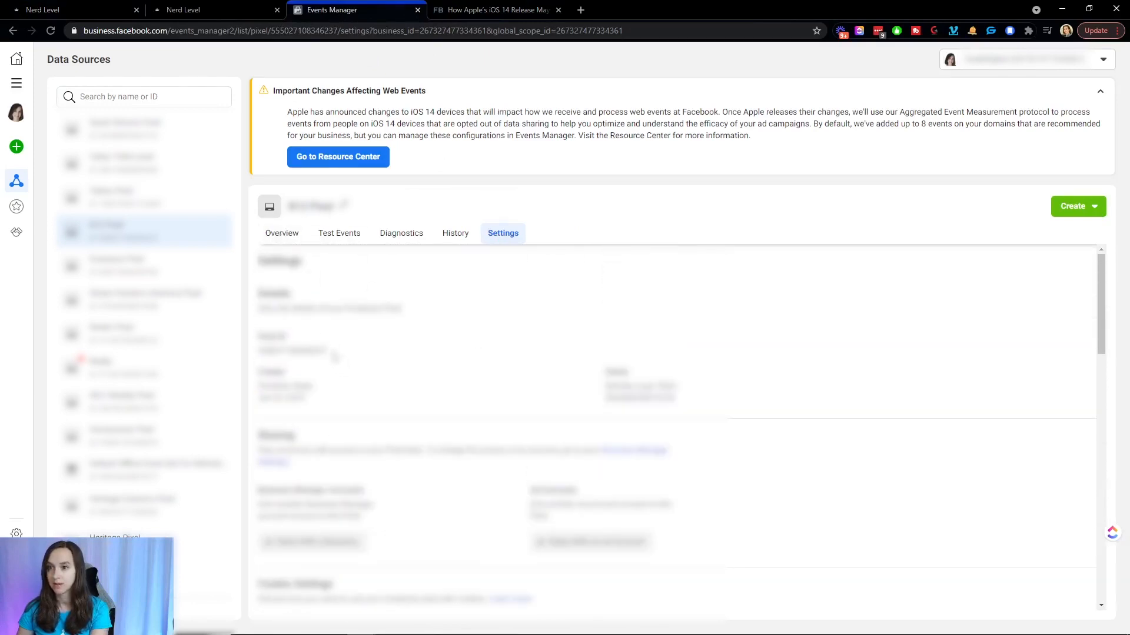
pyautogui.doubleClick(298, 333)
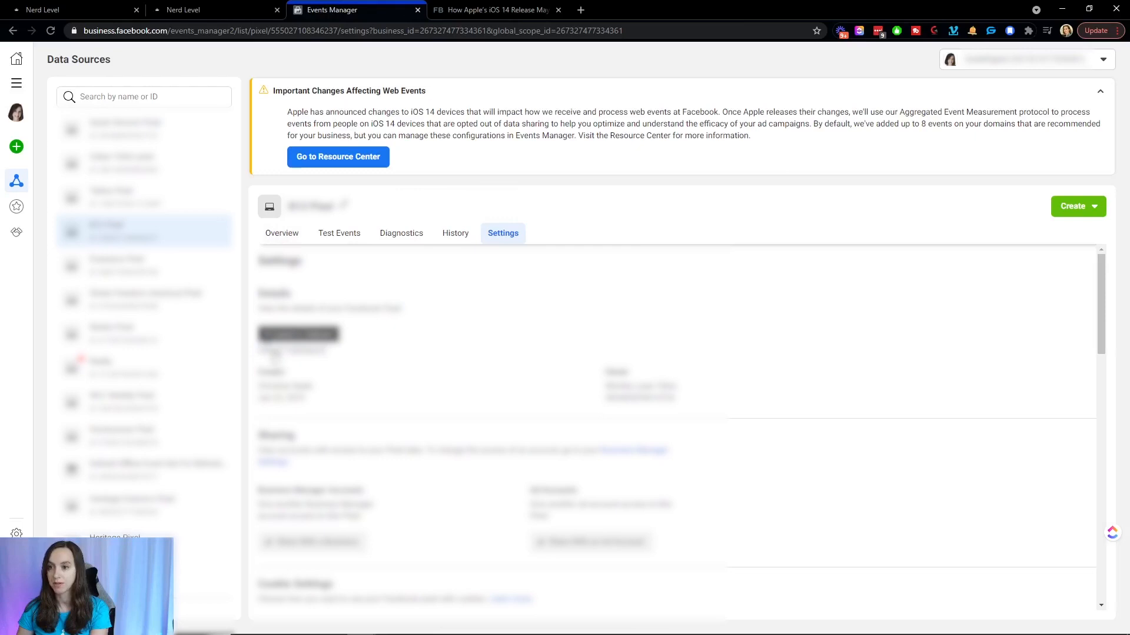
pyautogui.click(71, 9)
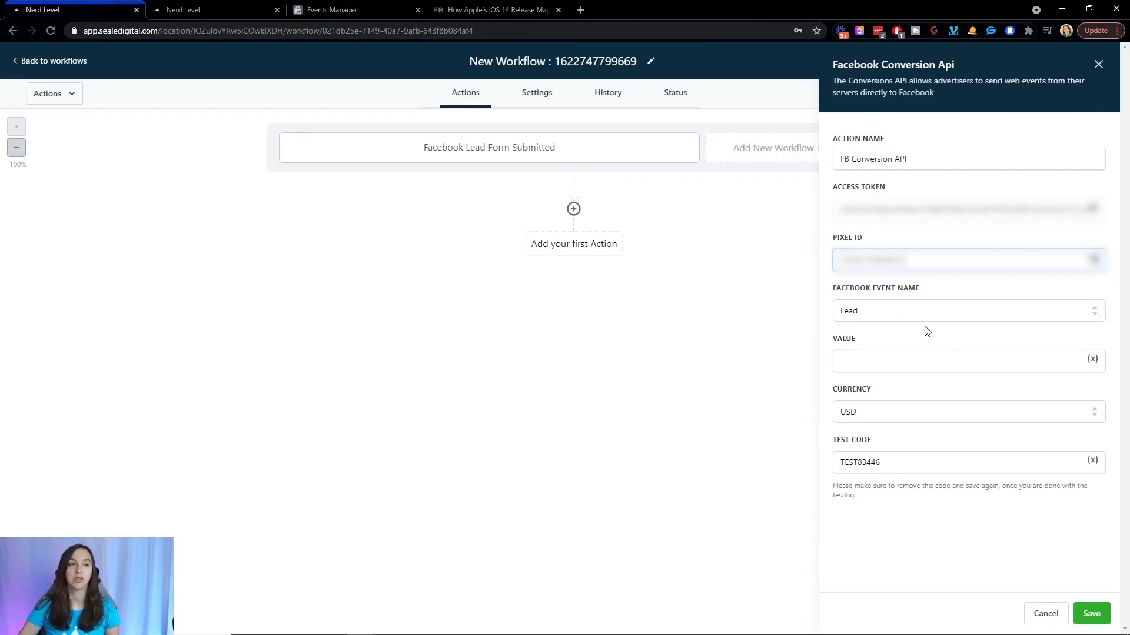
pyautogui.moveTo(892, 319)
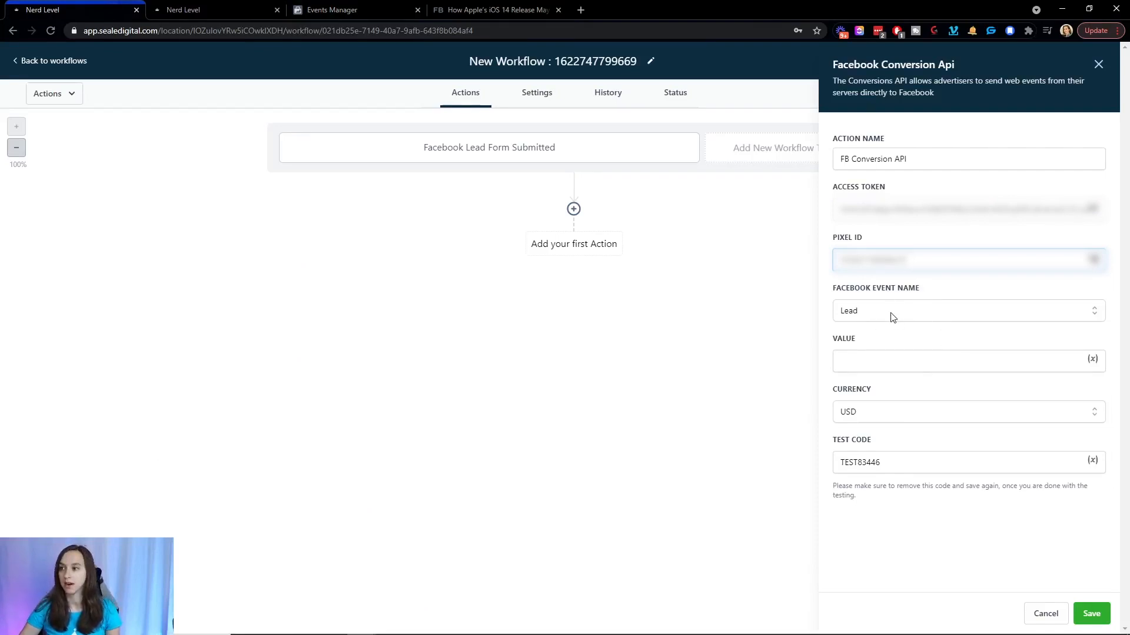
# Keep the event name Lead and set its value to 100
pyautogui.click(966, 311)
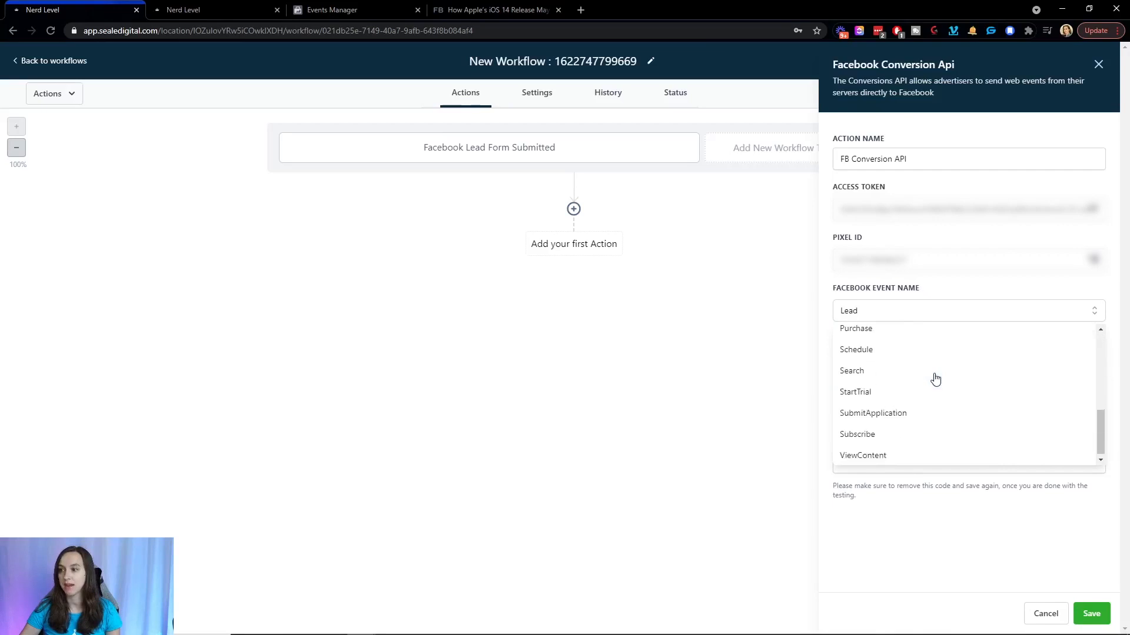
pyautogui.scroll(3)
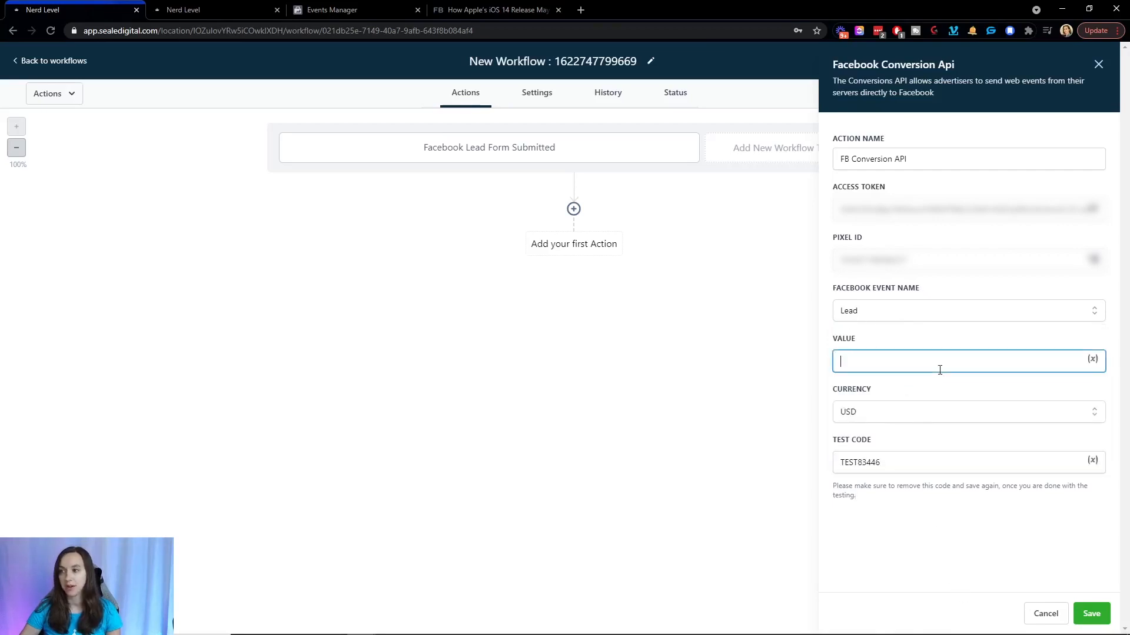
pyautogui.write('1')
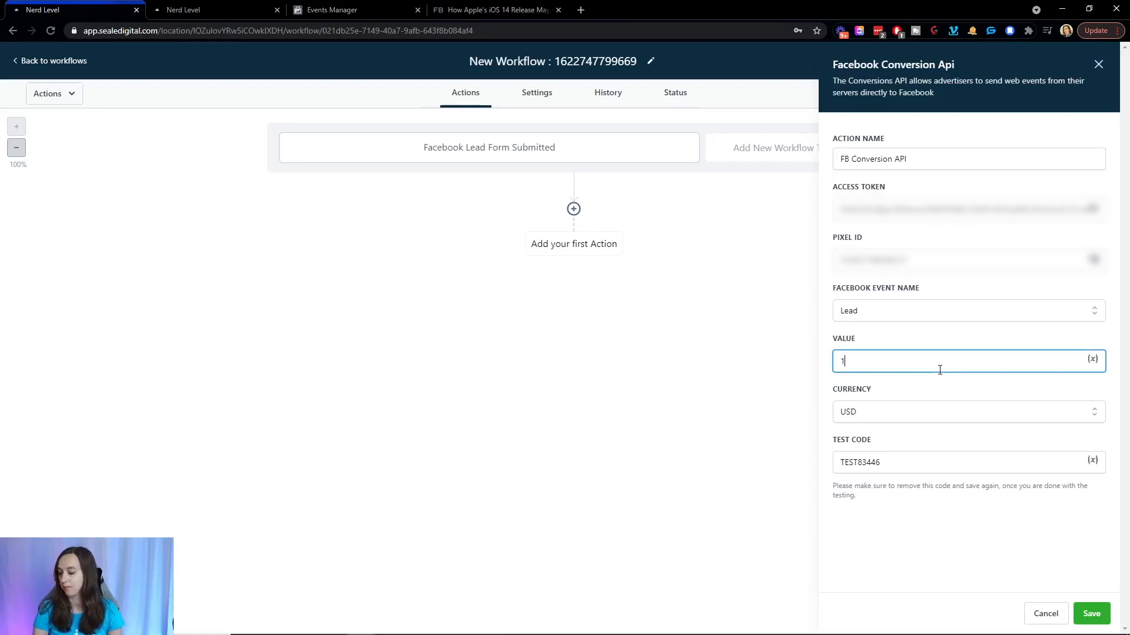
pyautogui.write('00')
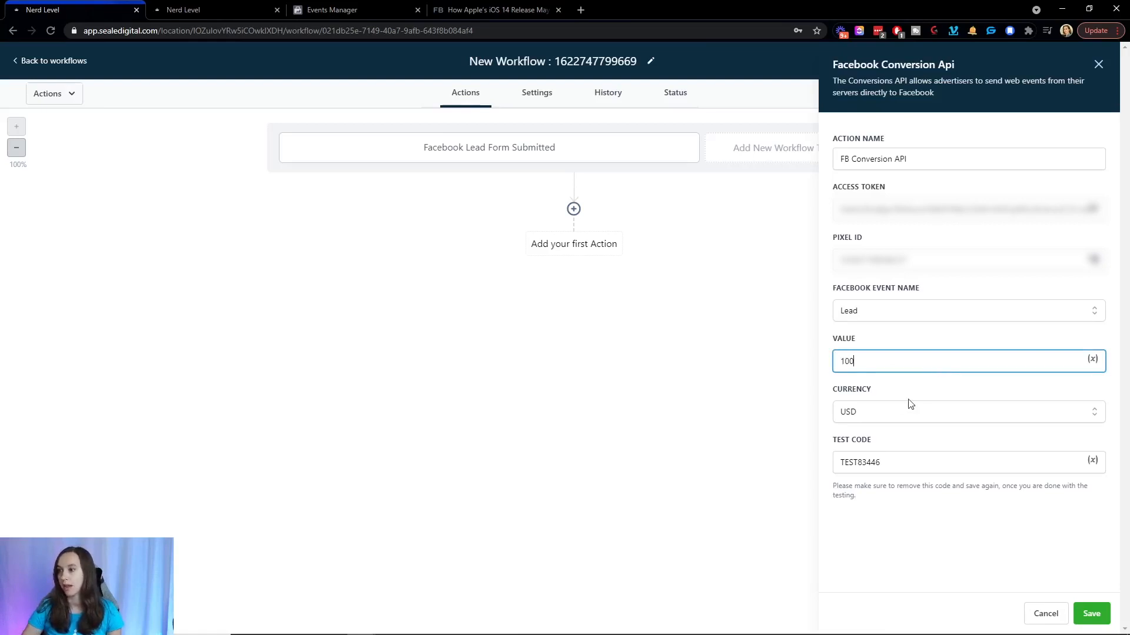
pyautogui.moveTo(1090, 613)
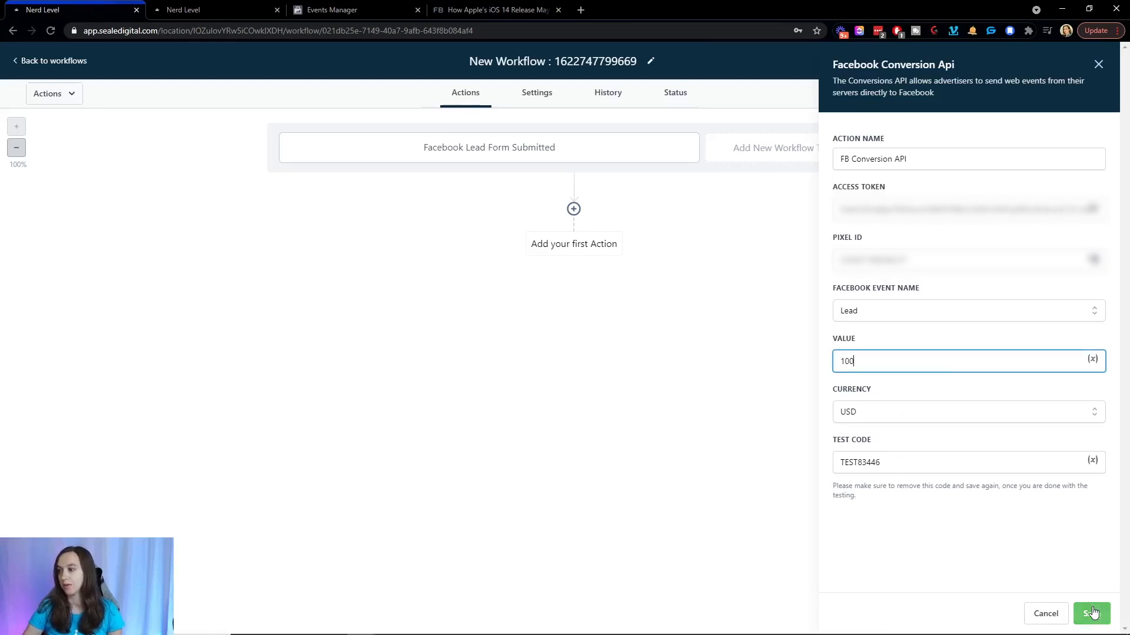
# Save the Conversion API action and publish the workflow
pyautogui.click(1091, 613)
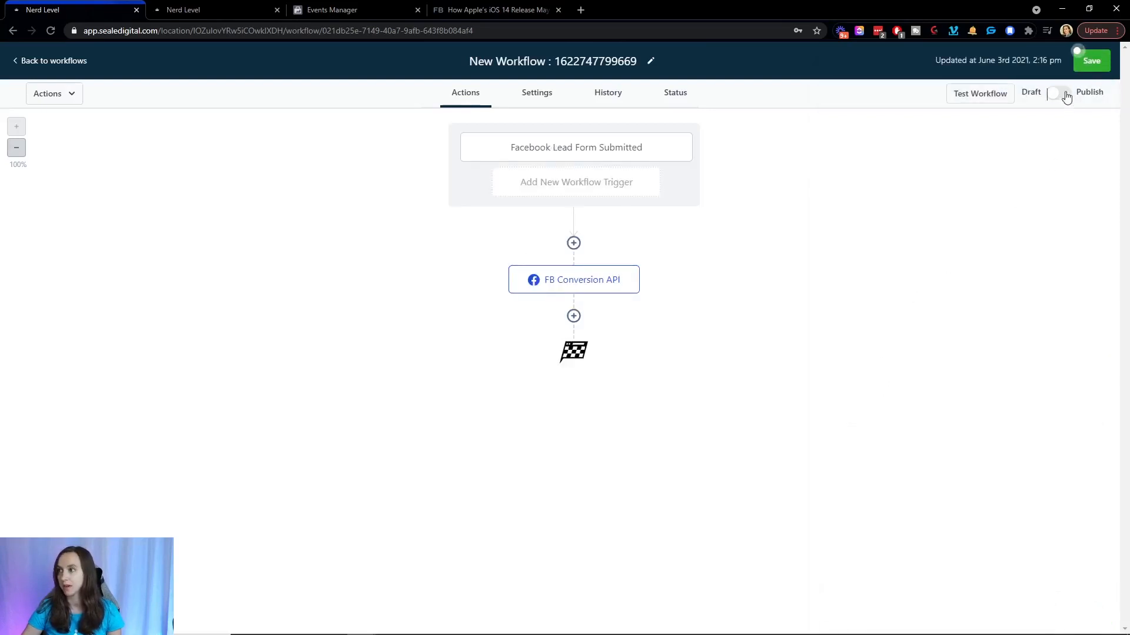
pyautogui.click(1058, 92)
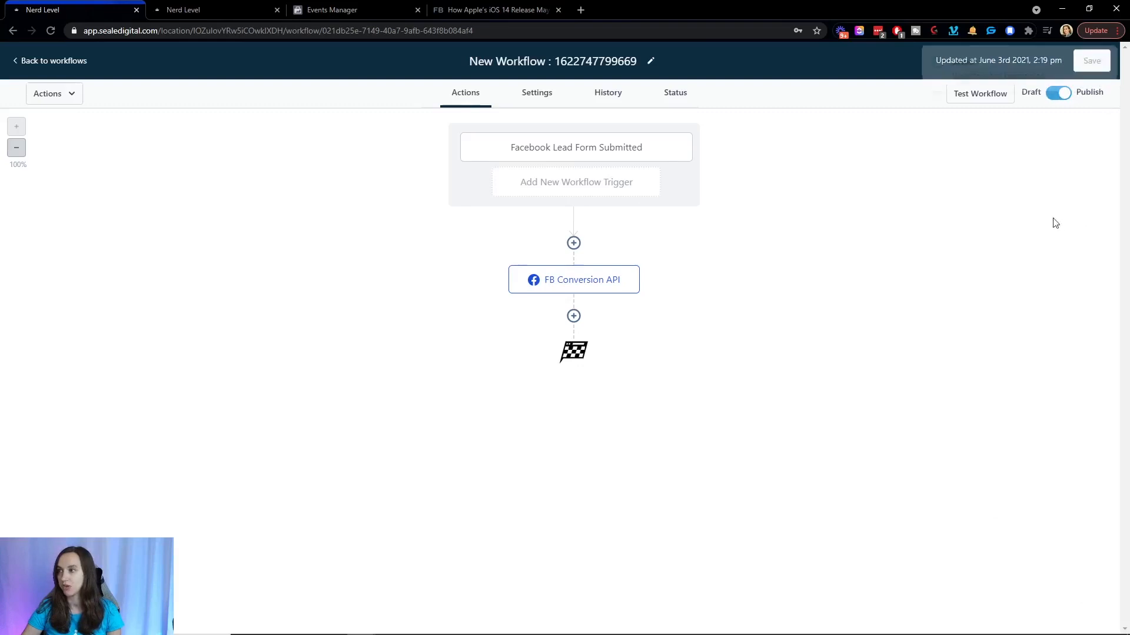
pyautogui.click(1092, 60)
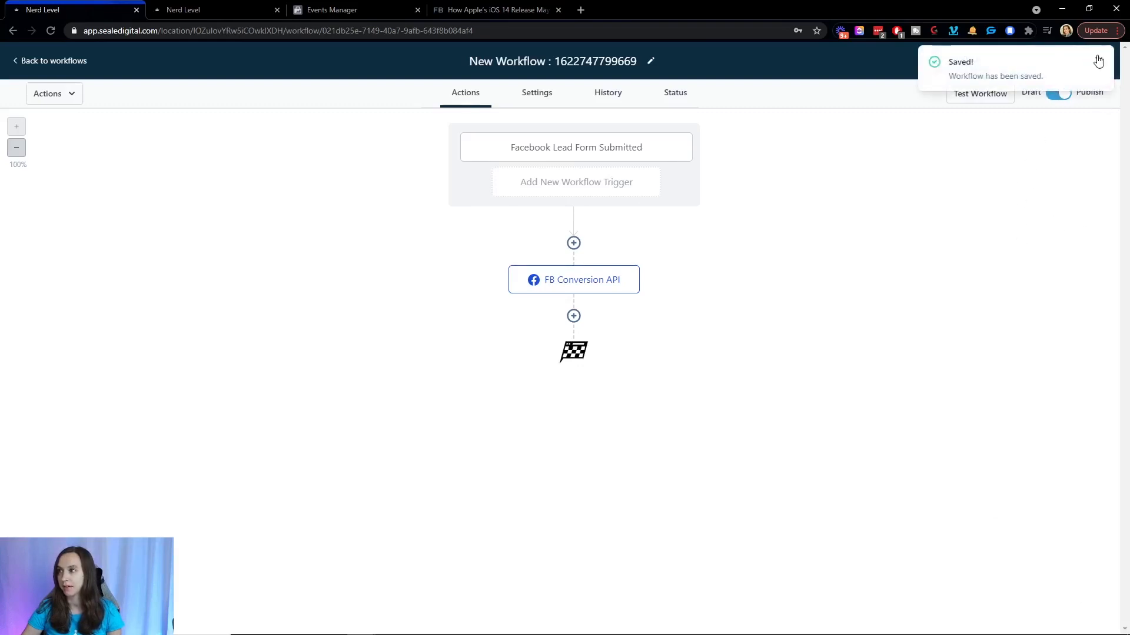
pyautogui.click(650, 61)
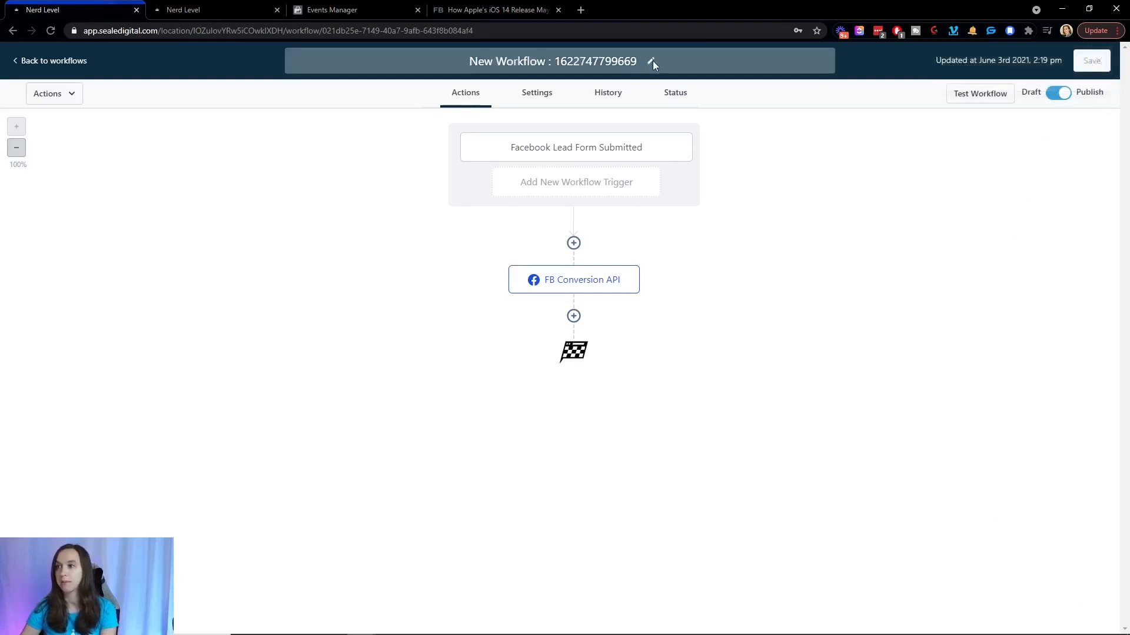
# Rename the workflow to 'Facebook Lead Form Submitted' and save it
pyautogui.click(652, 61)
pyautogui.write('Facebook Lead Form Submitted')
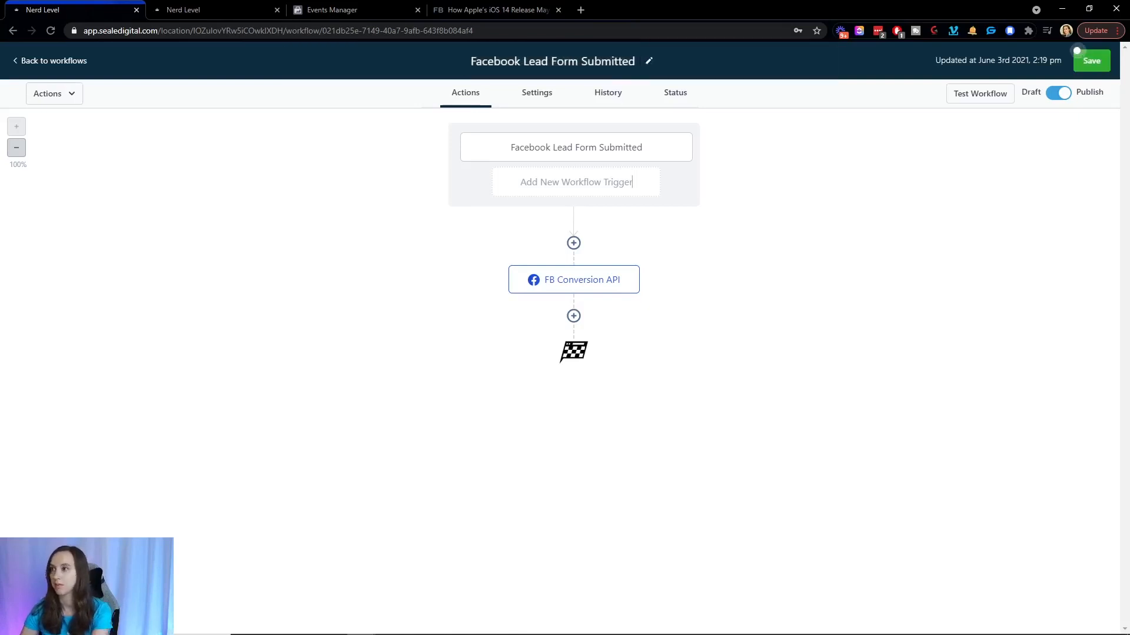
pyautogui.click(1091, 61)
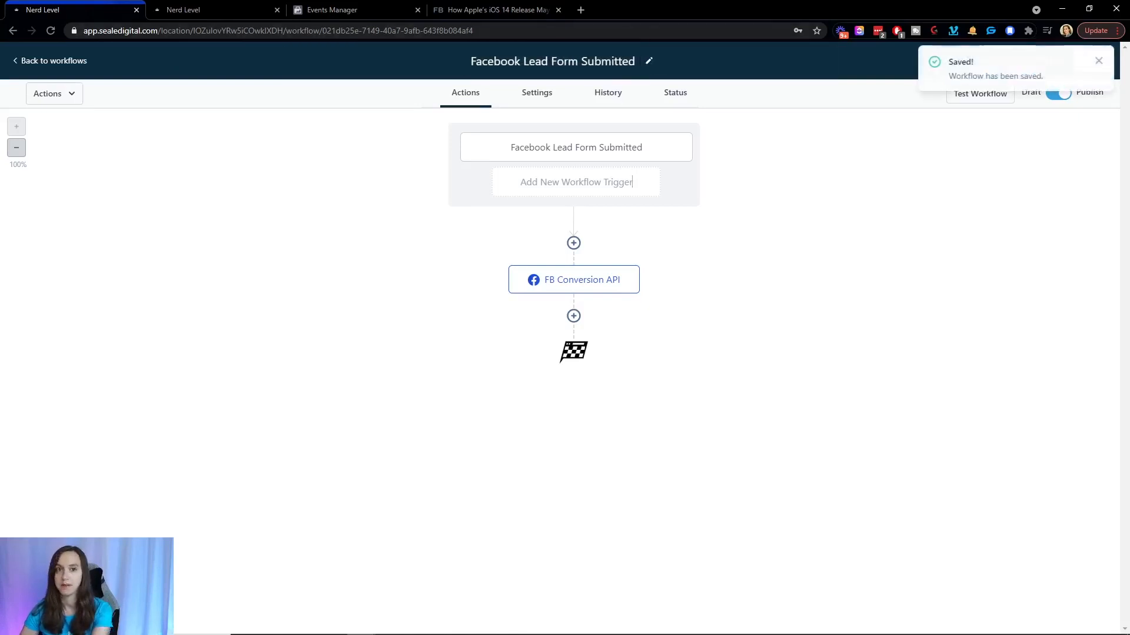
pyautogui.click(497, 10)
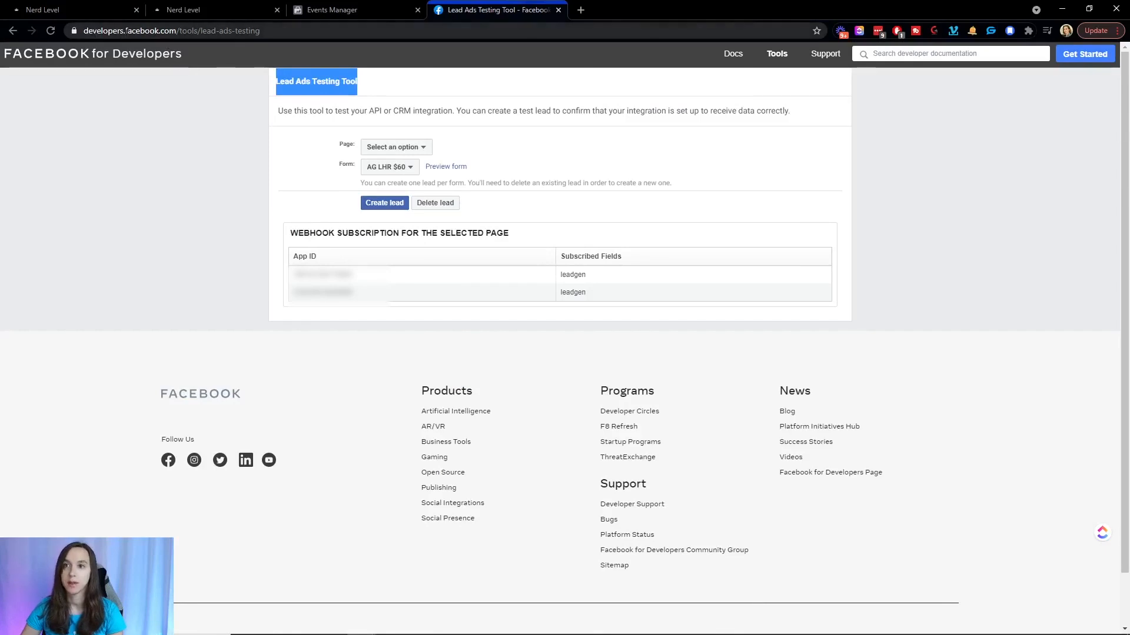
# In the Lead Ads Testing Tool, choose the page and its lead form for a test lead
pyautogui.click(191, 30)
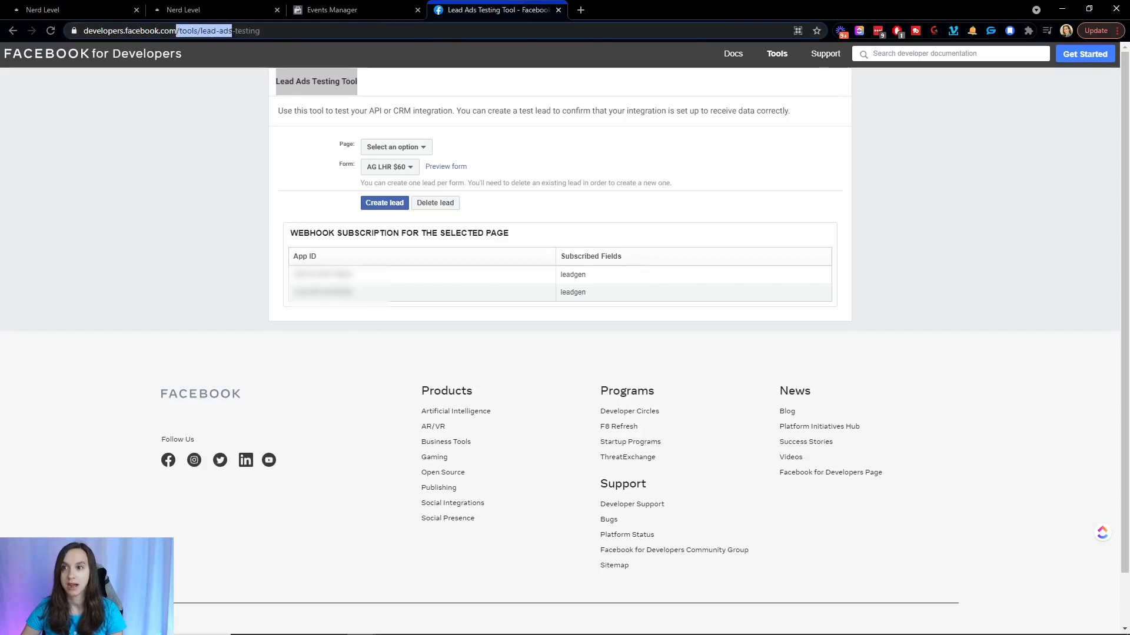
pyautogui.click(183, 30)
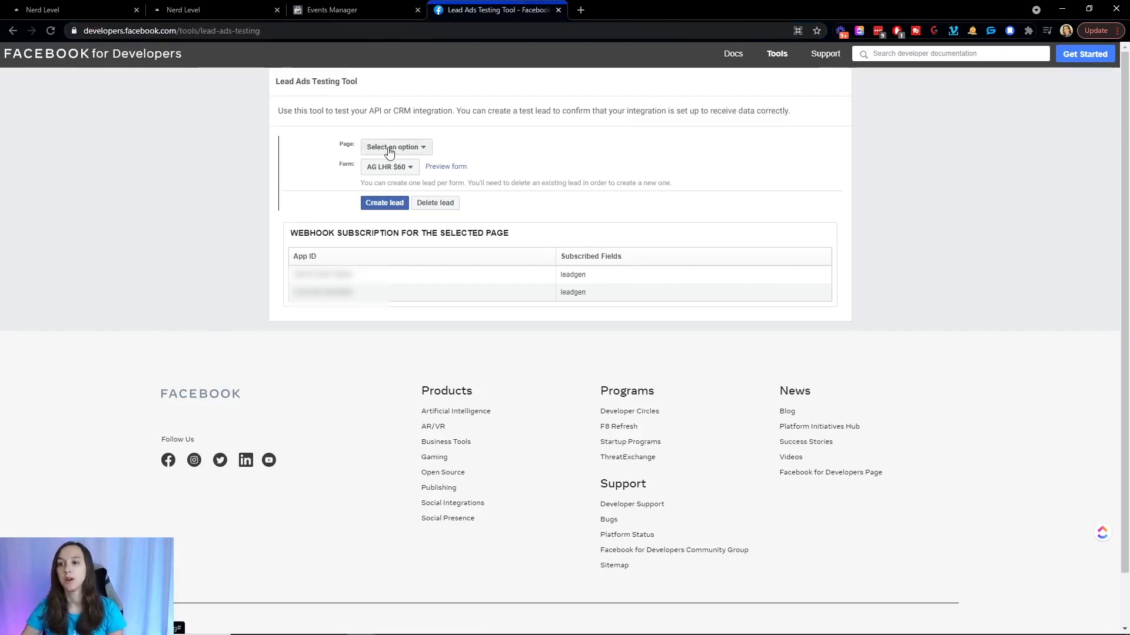
pyautogui.click(395, 147)
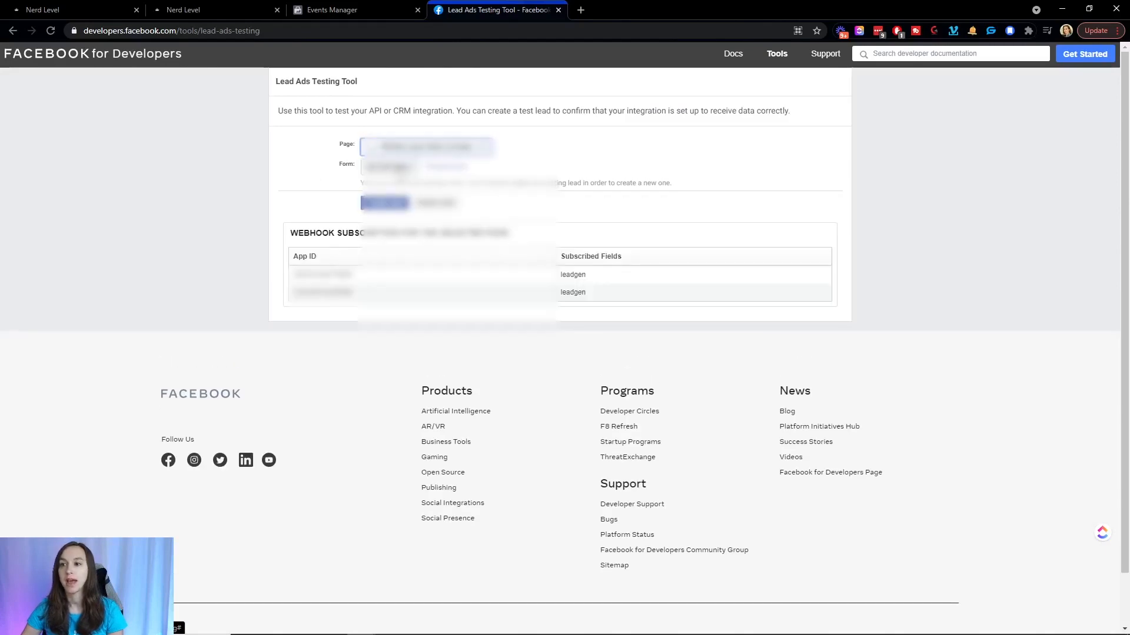
pyautogui.click(389, 166)
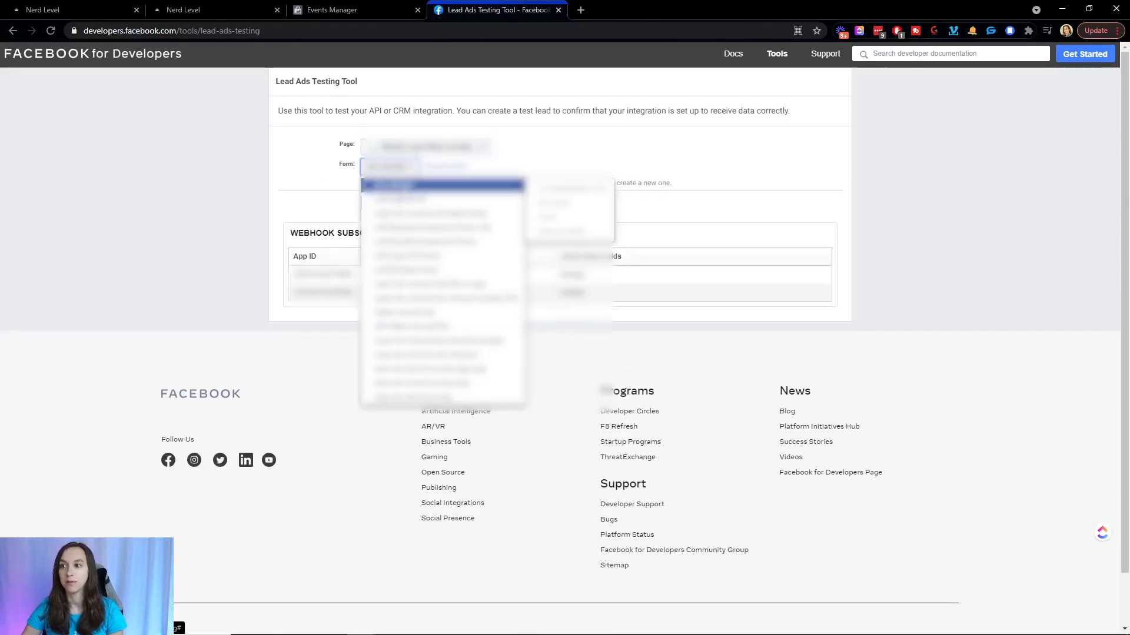
pyautogui.click(442, 186)
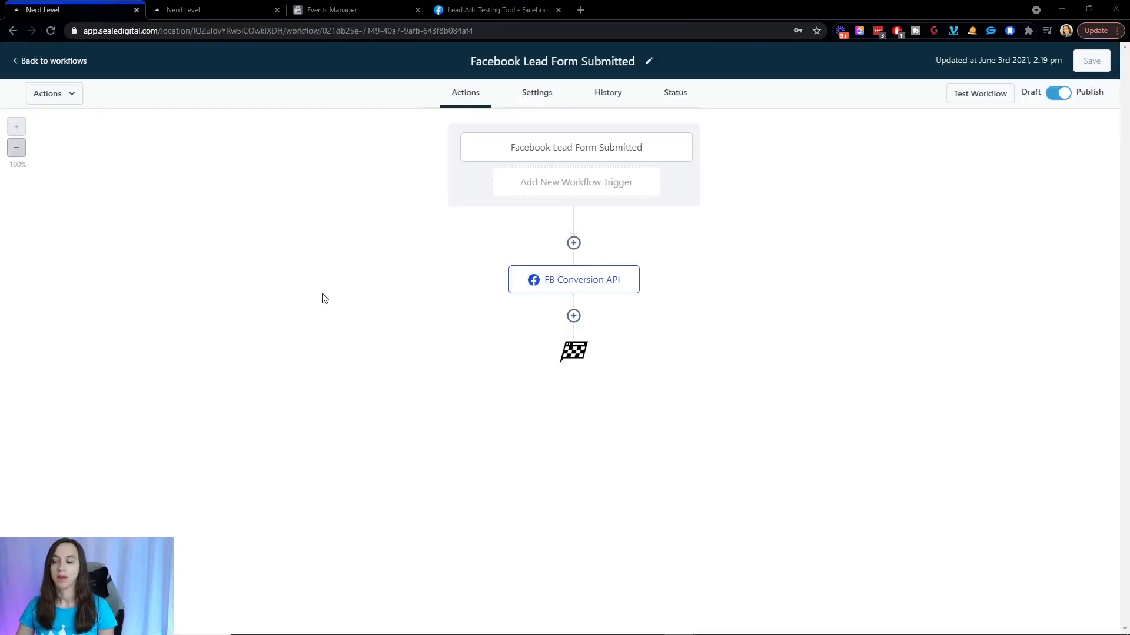
pyautogui.moveTo(344, 294)
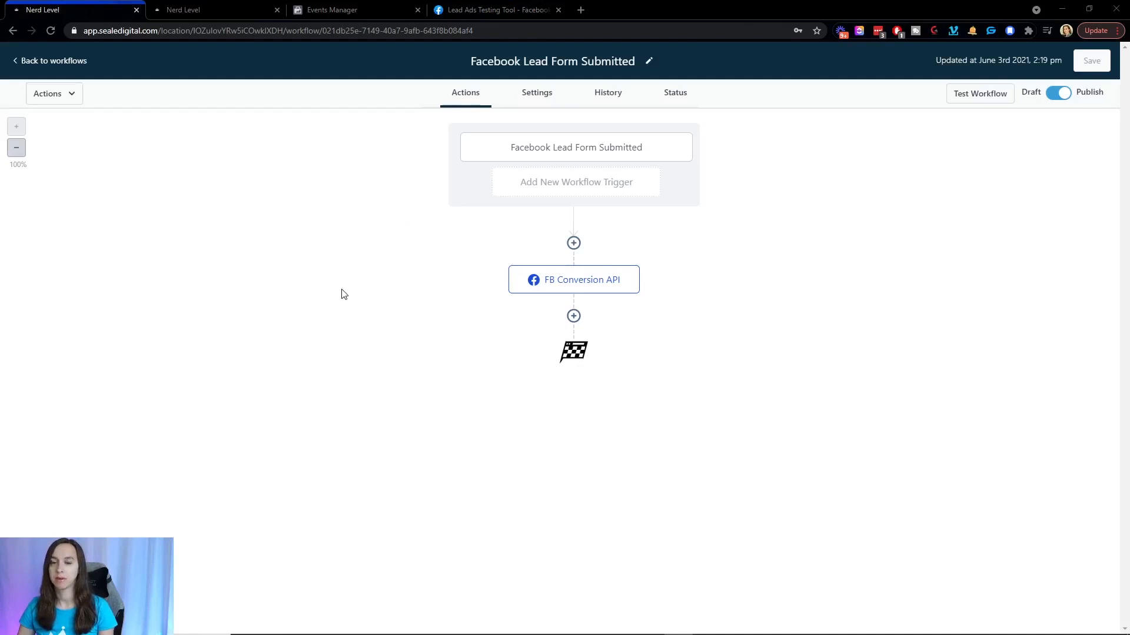
pyautogui.moveTo(352, 302)
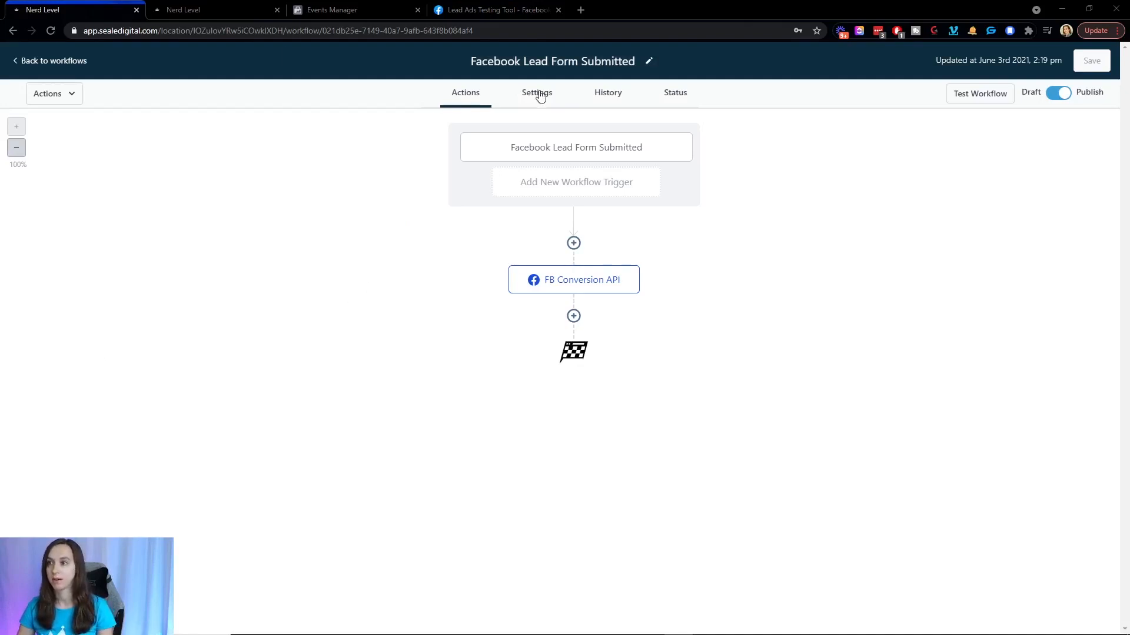
# Show the workflow's History log via its Settings, listing the test contact's executed actions
pyautogui.click(536, 92)
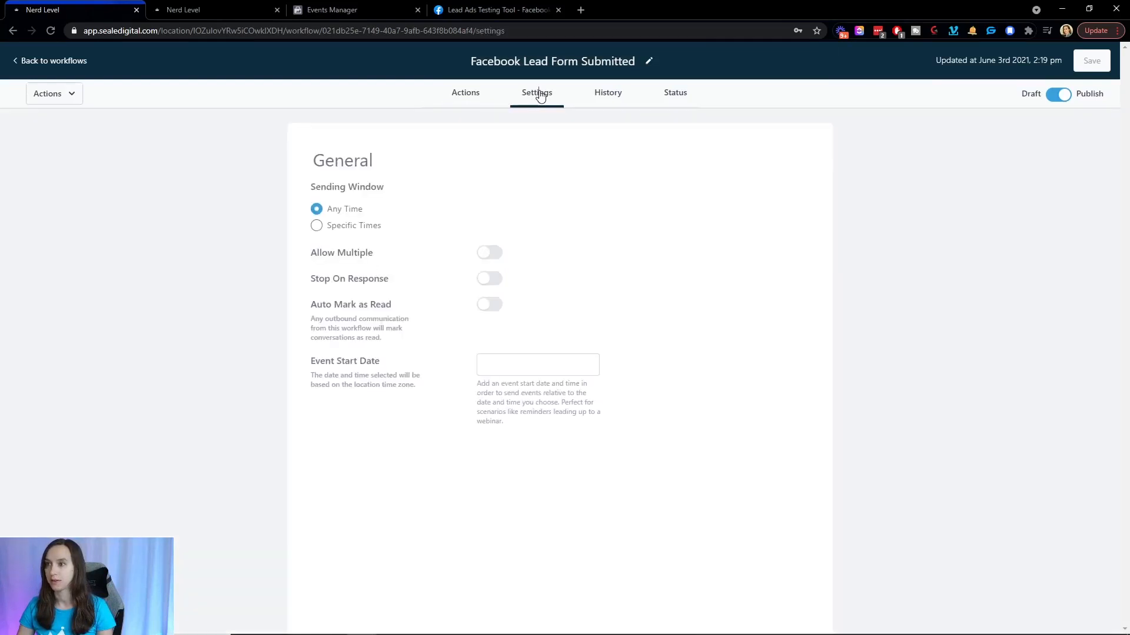
pyautogui.click(607, 92)
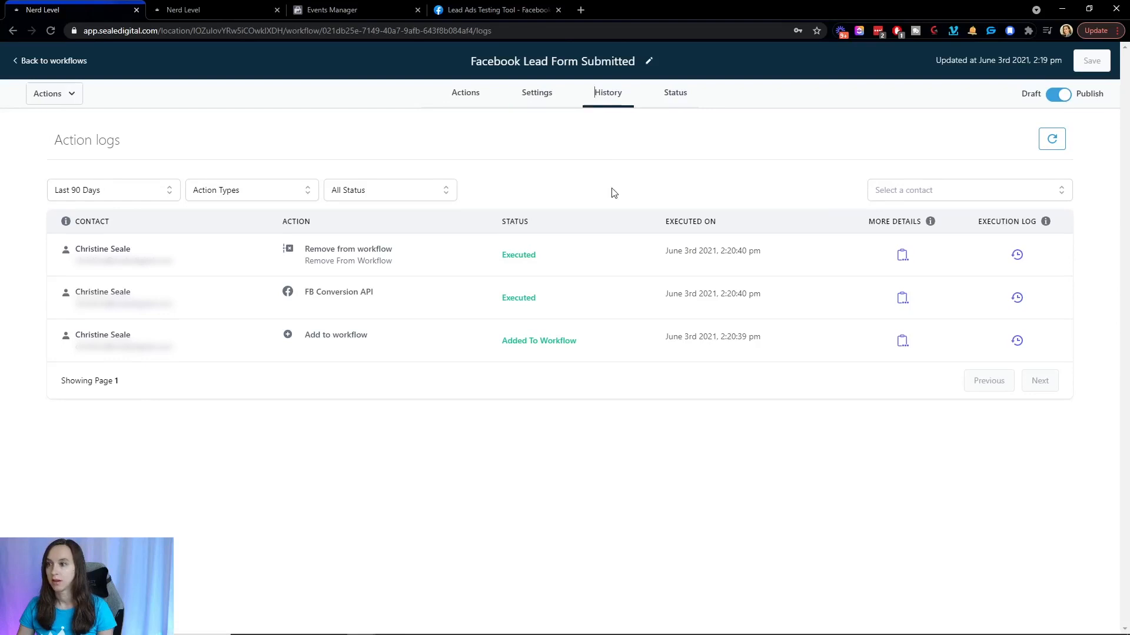
pyautogui.moveTo(861, 300)
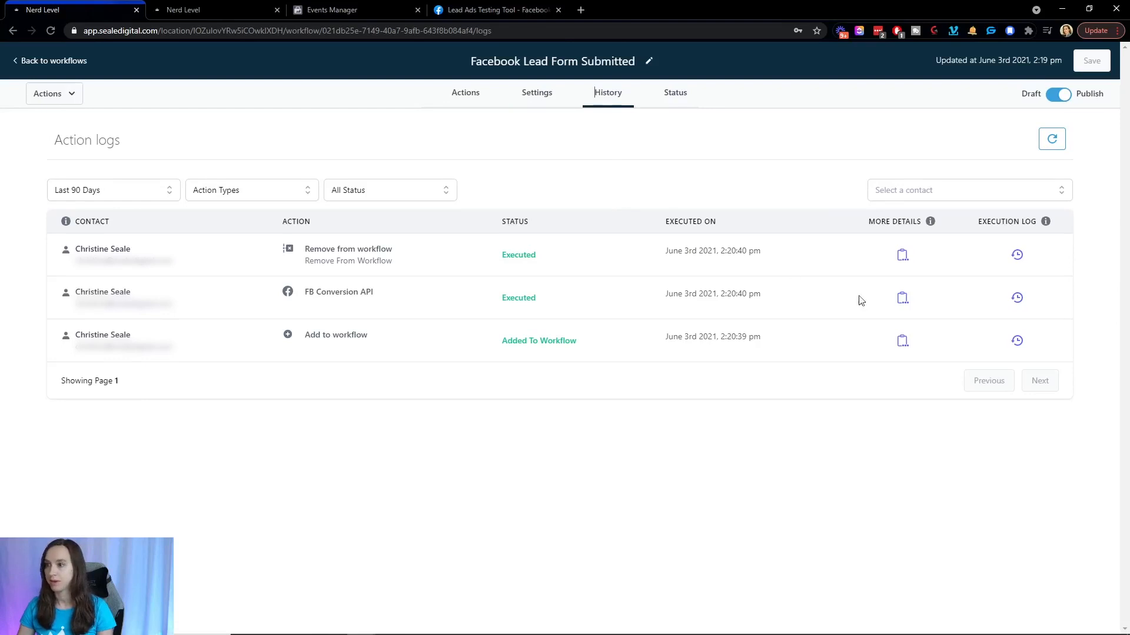
pyautogui.moveTo(160, 334)
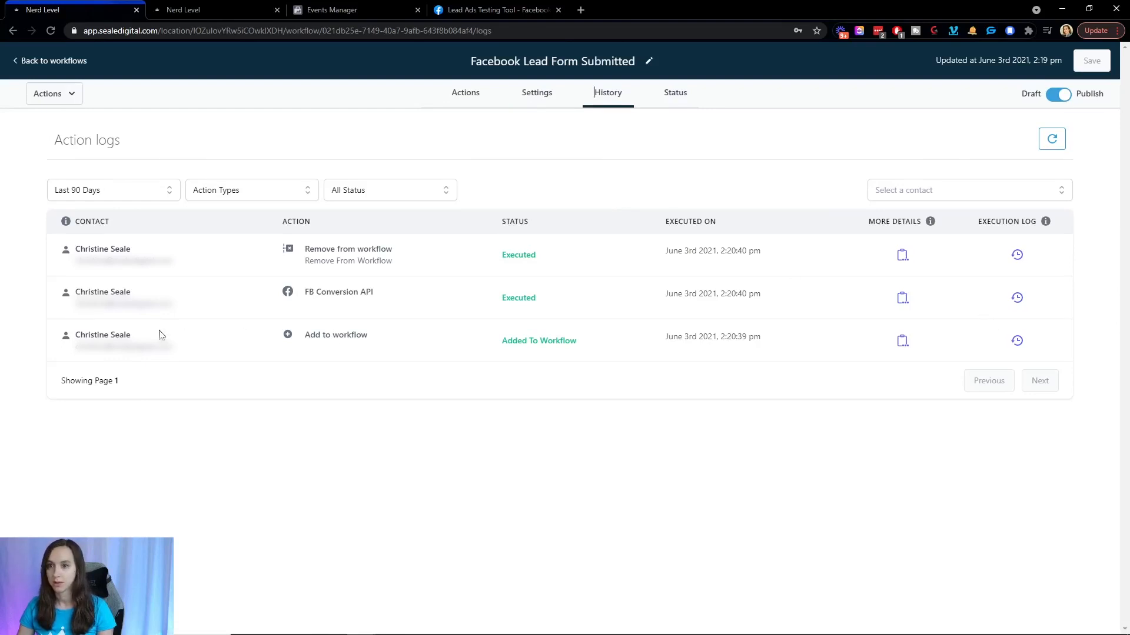
pyautogui.moveTo(382, 350)
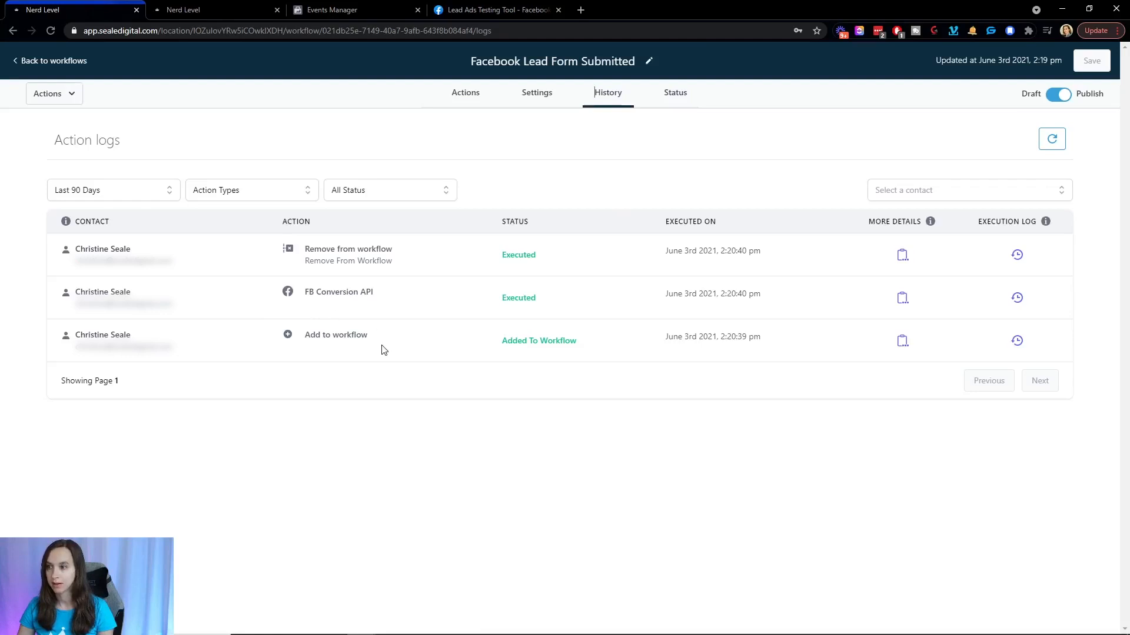
pyautogui.moveTo(350, 335)
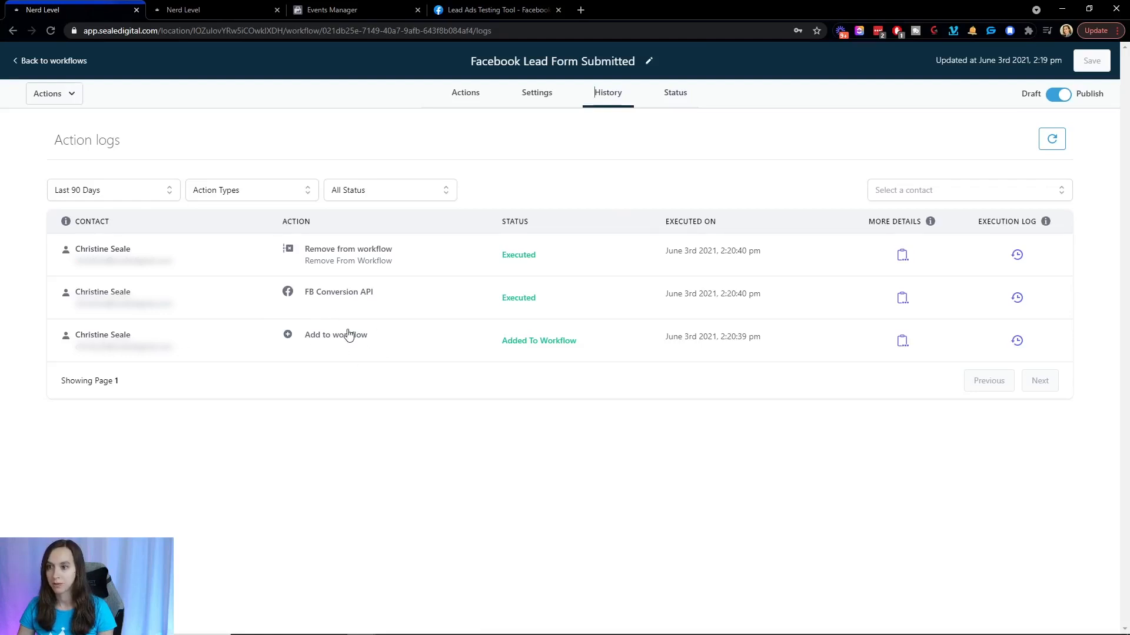
pyautogui.moveTo(372, 298)
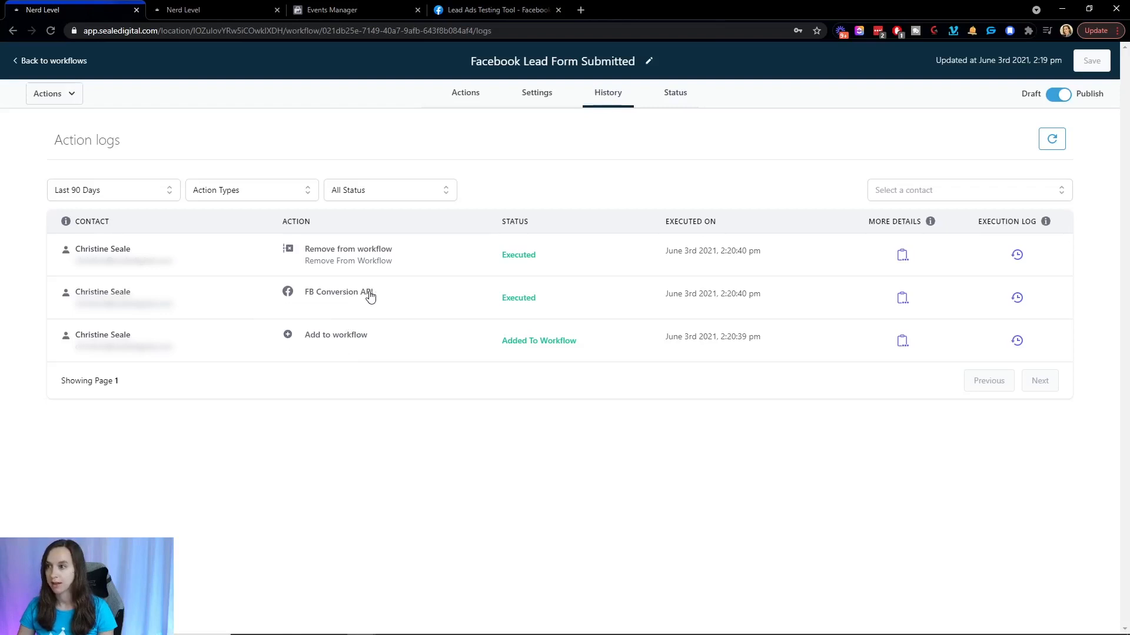
# Inspect the FB Conversion API event details: Success status, Facebook's response and hashed user data sent
pyautogui.click(902, 298)
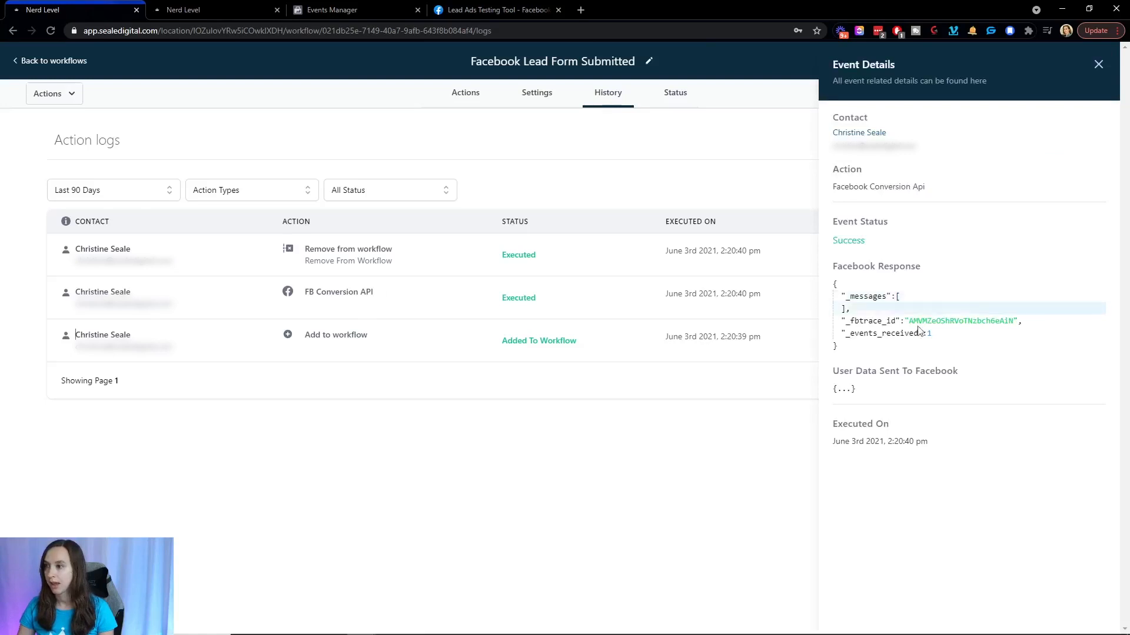
pyautogui.click(843, 389)
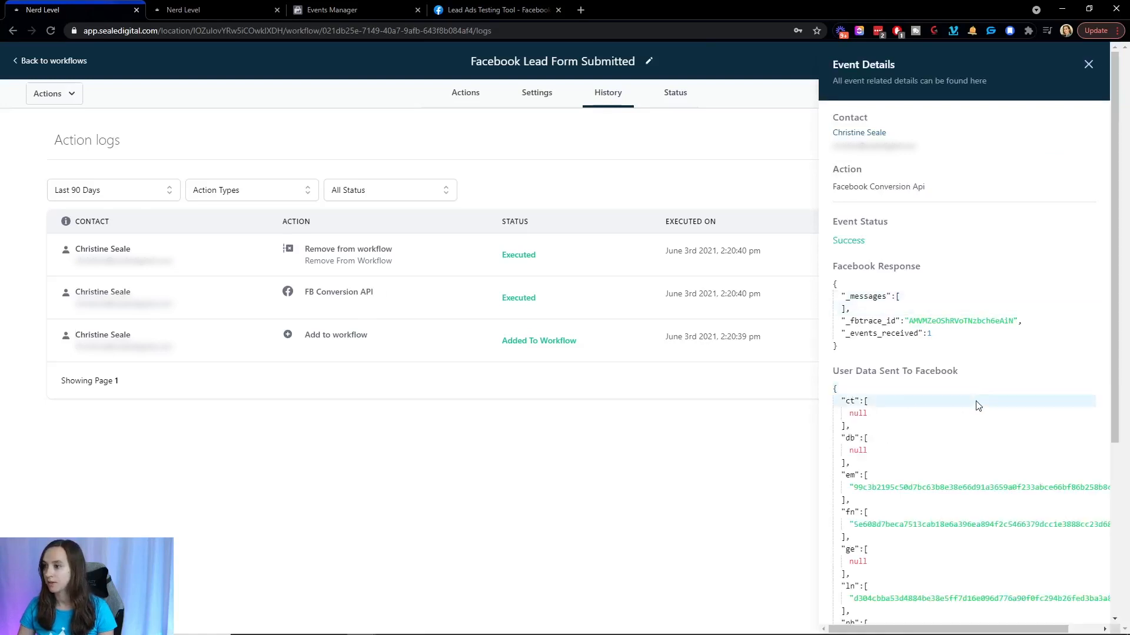
pyautogui.scroll(-3)
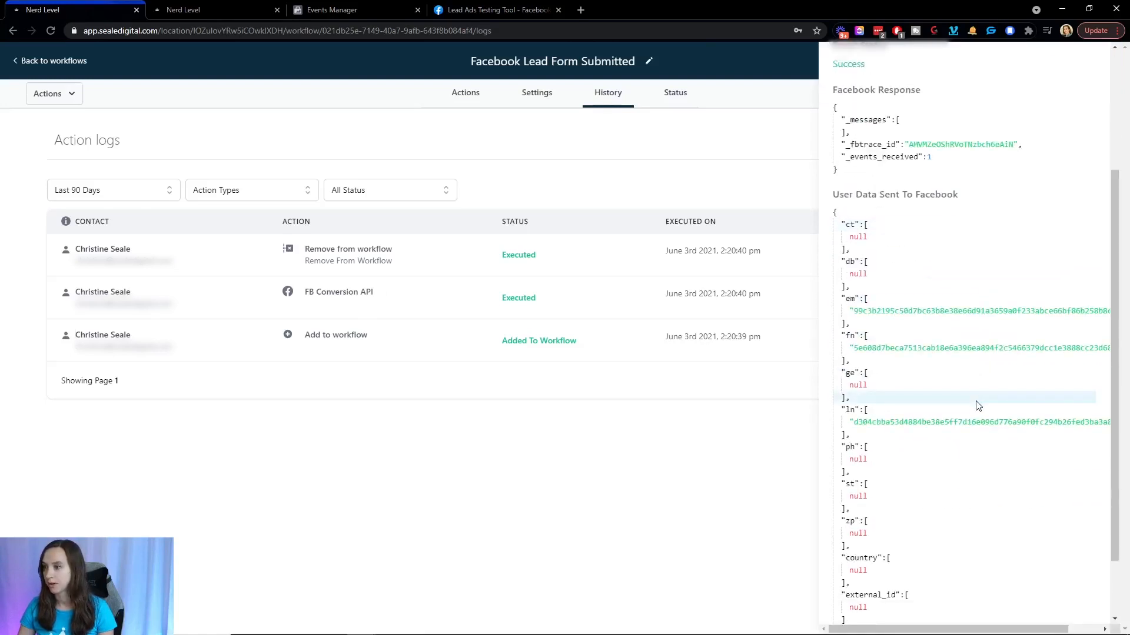
pyautogui.scroll(-3)
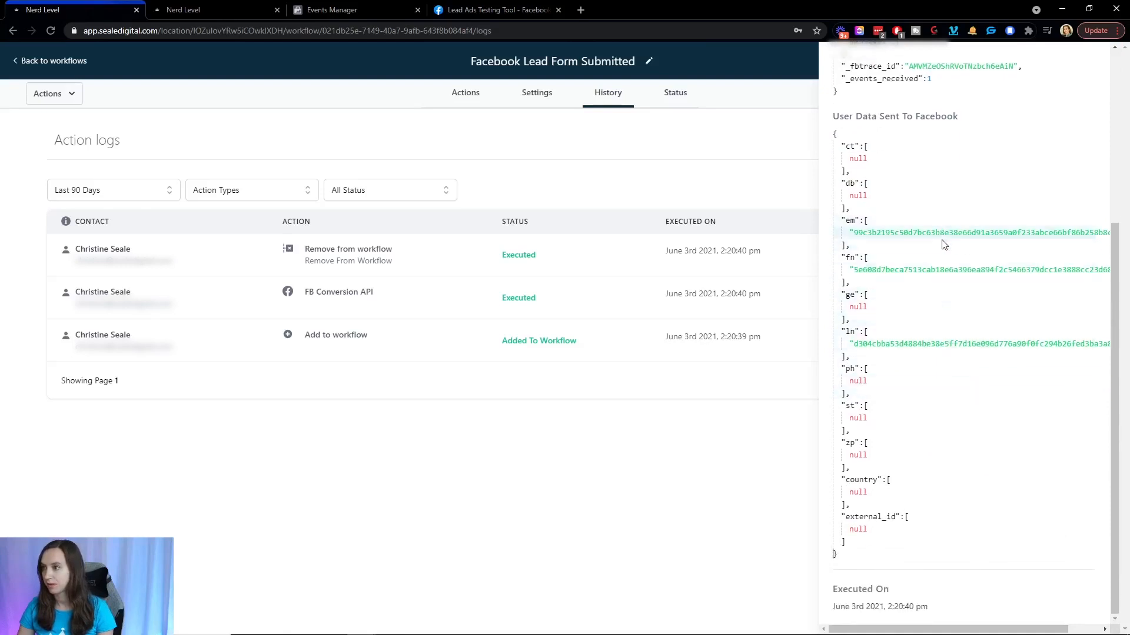
pyautogui.scroll(3)
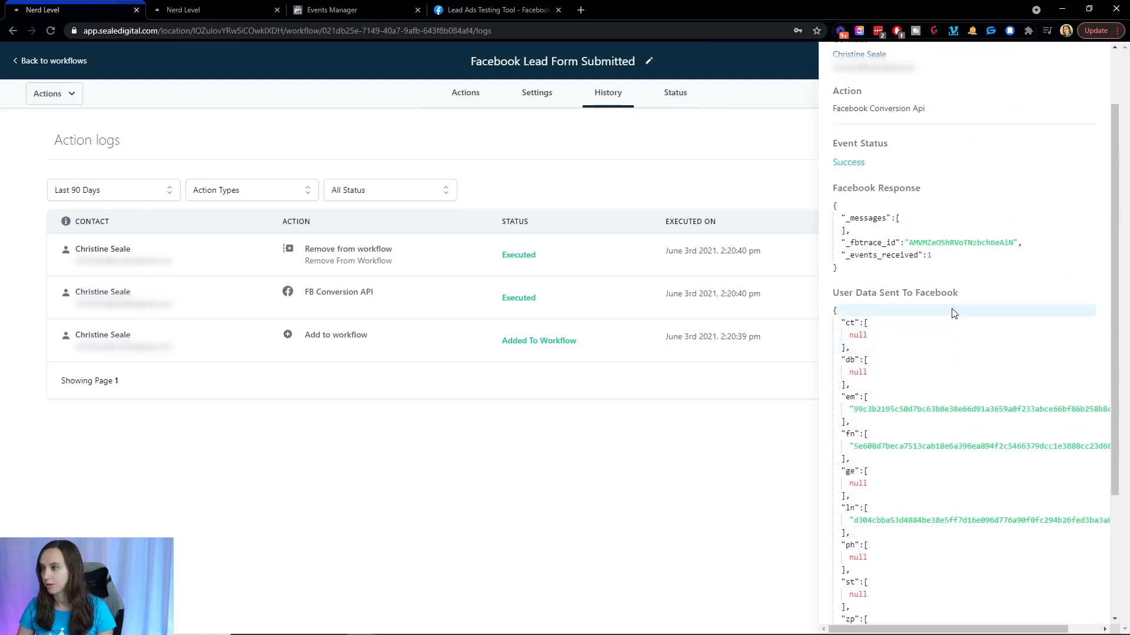
pyautogui.scroll(3)
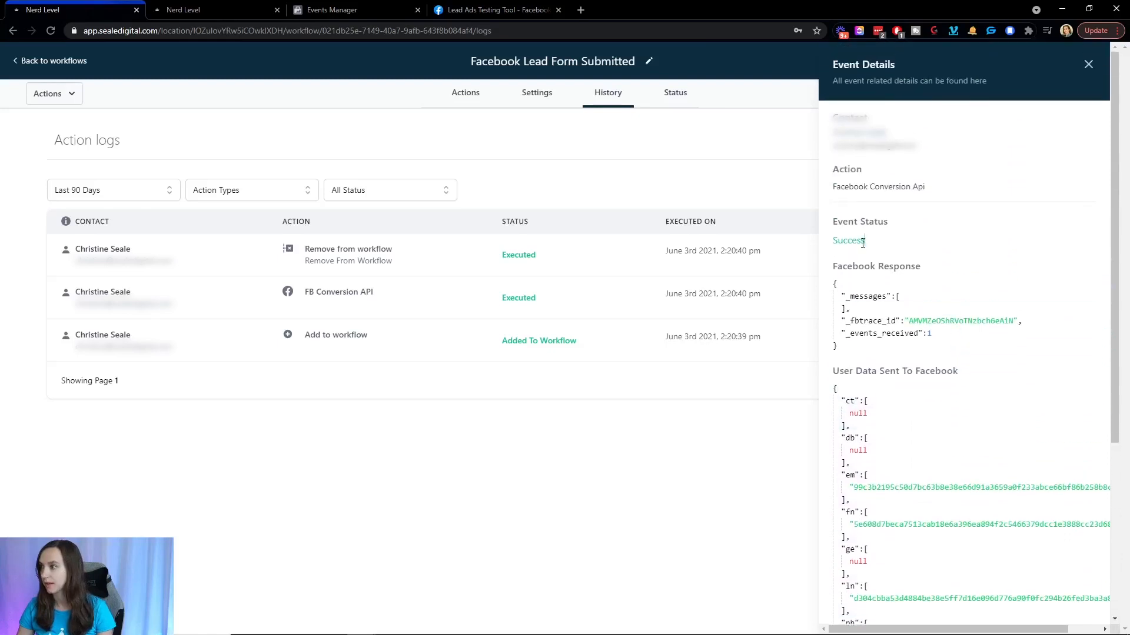
pyautogui.doubleClick(848, 240)
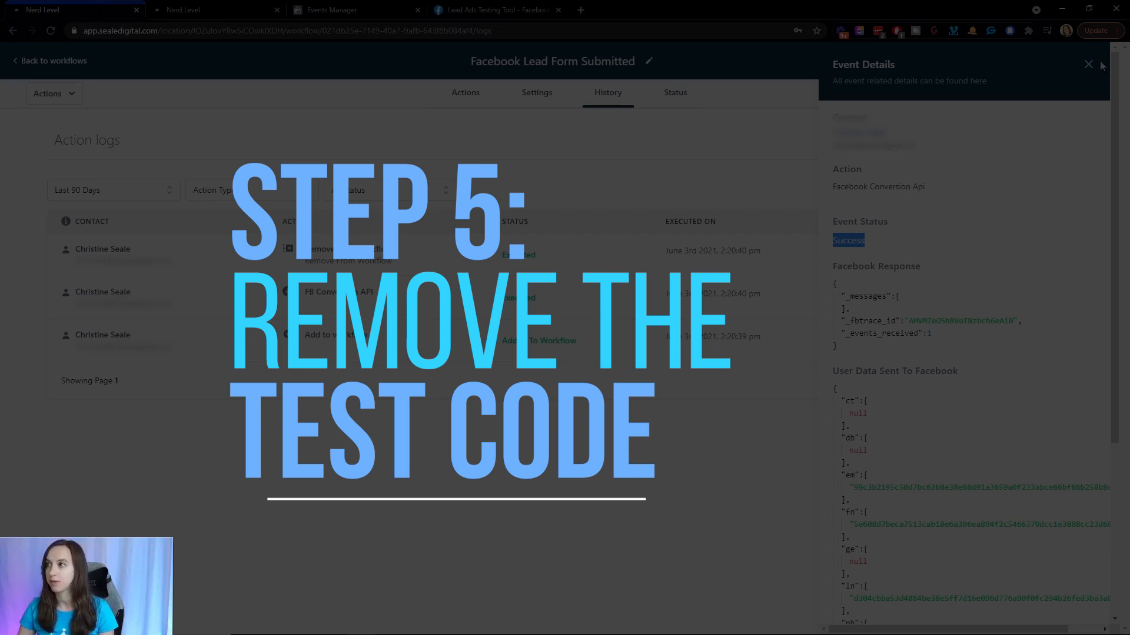
# Leave the event details and reopen the 'Facebook Lead Form Submitted' workflow editor
pyautogui.click(1088, 64)
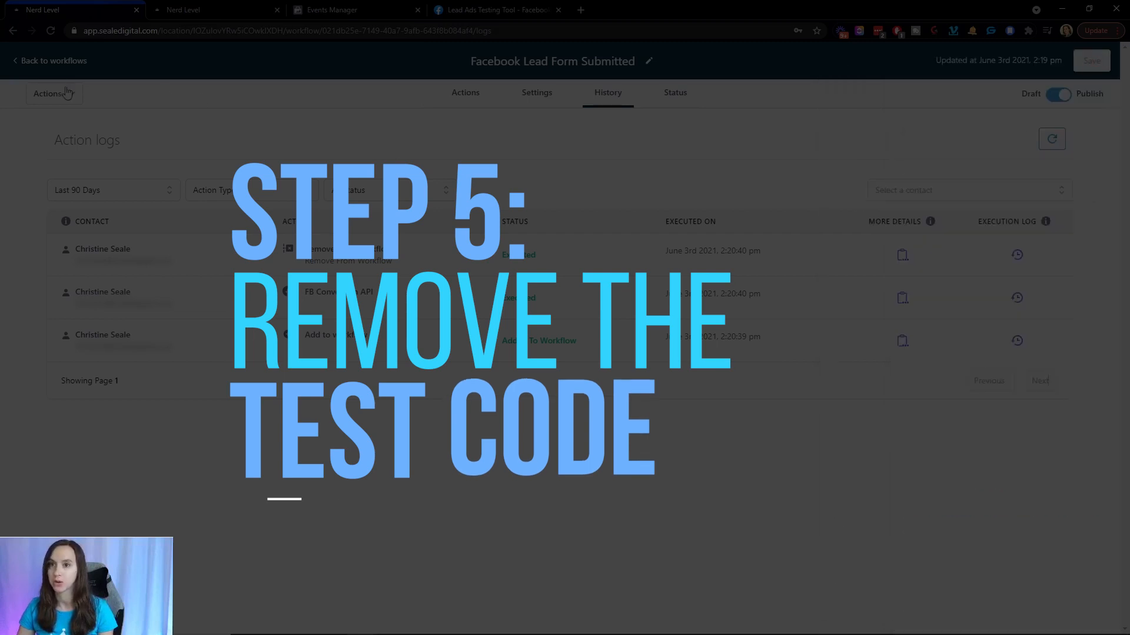
pyautogui.click(48, 60)
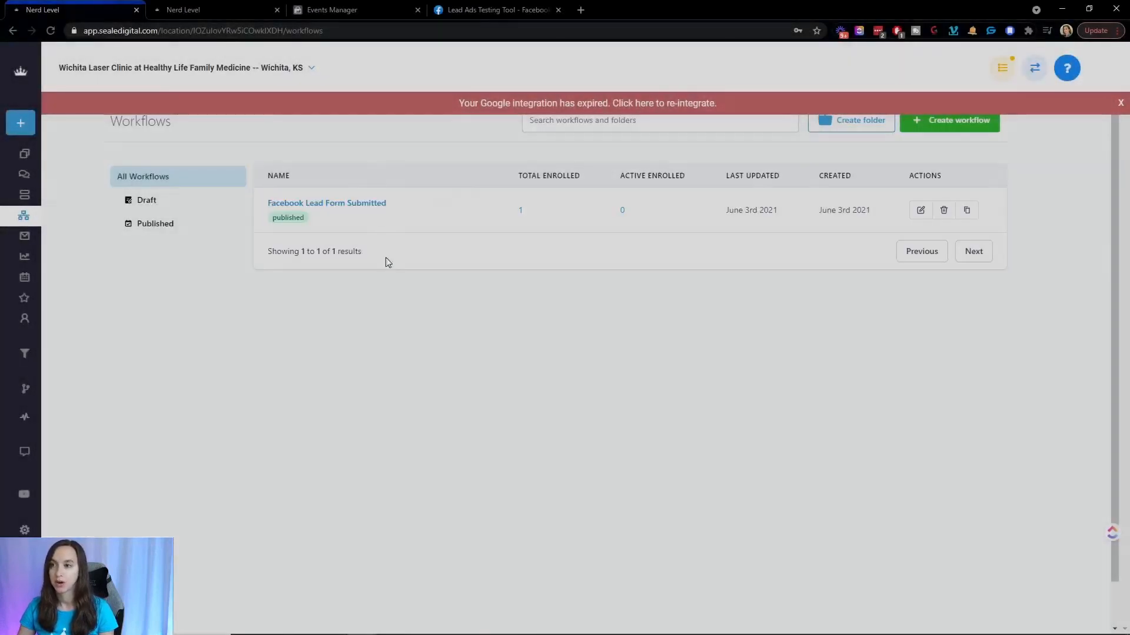
pyautogui.click(326, 202)
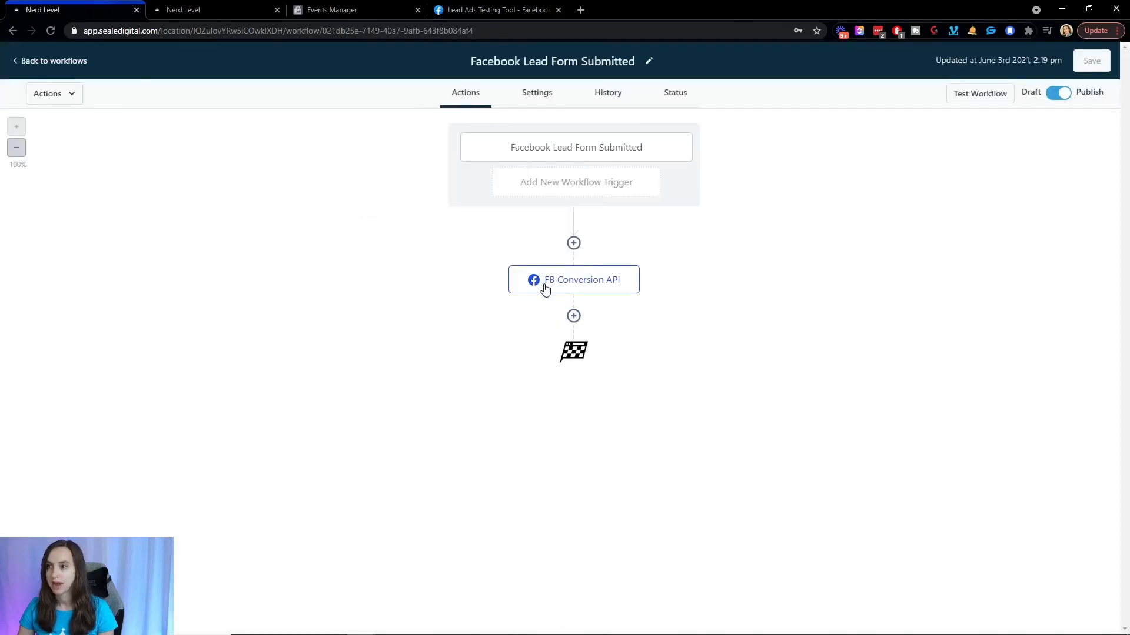
# Clear the Test Code from the FB Conversion API action and save it
pyautogui.click(572, 279)
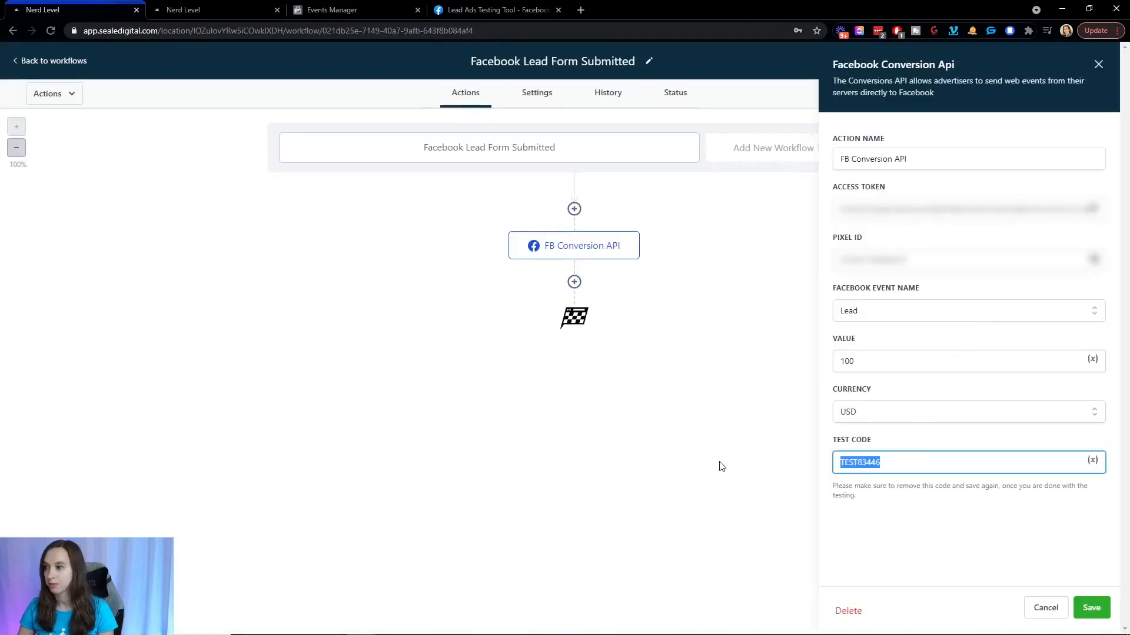
pyautogui.click(1091, 607)
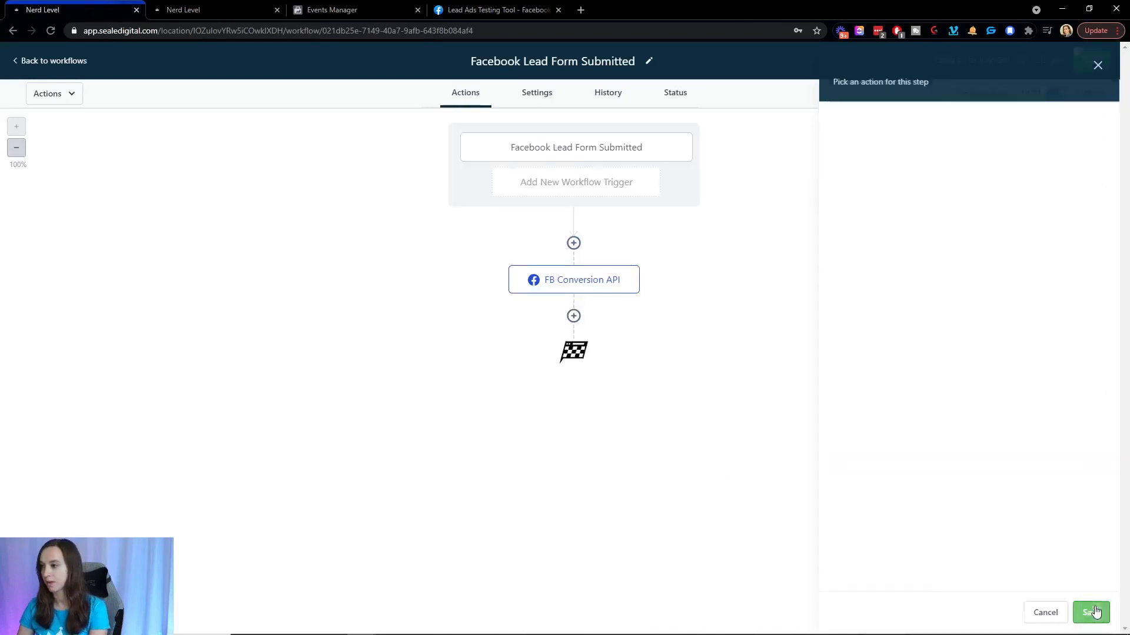
pyautogui.click(1091, 612)
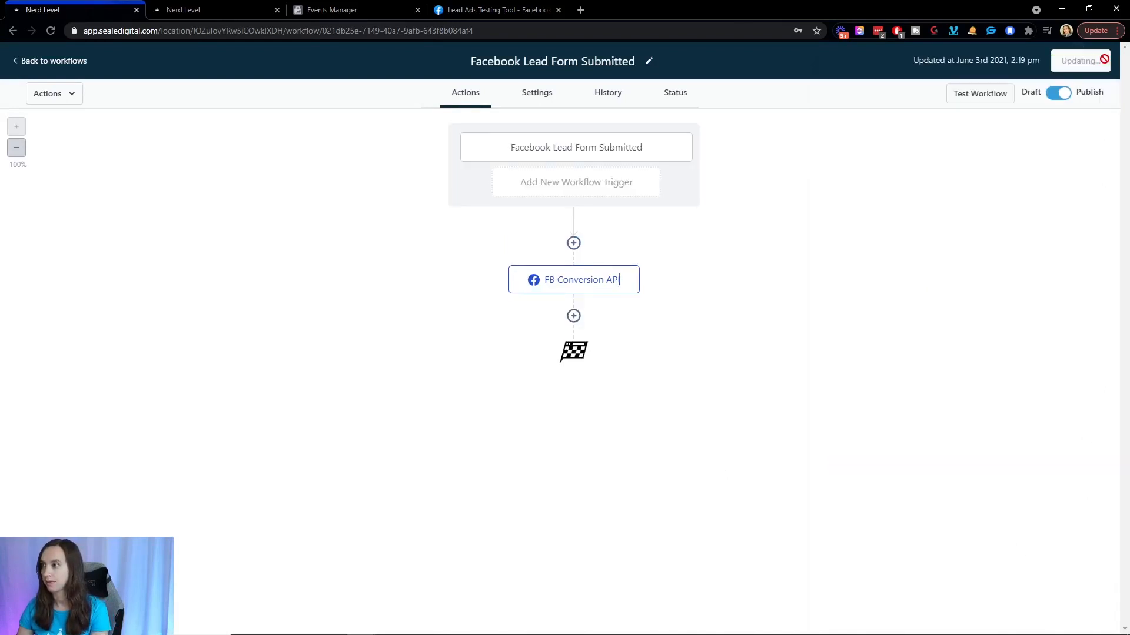